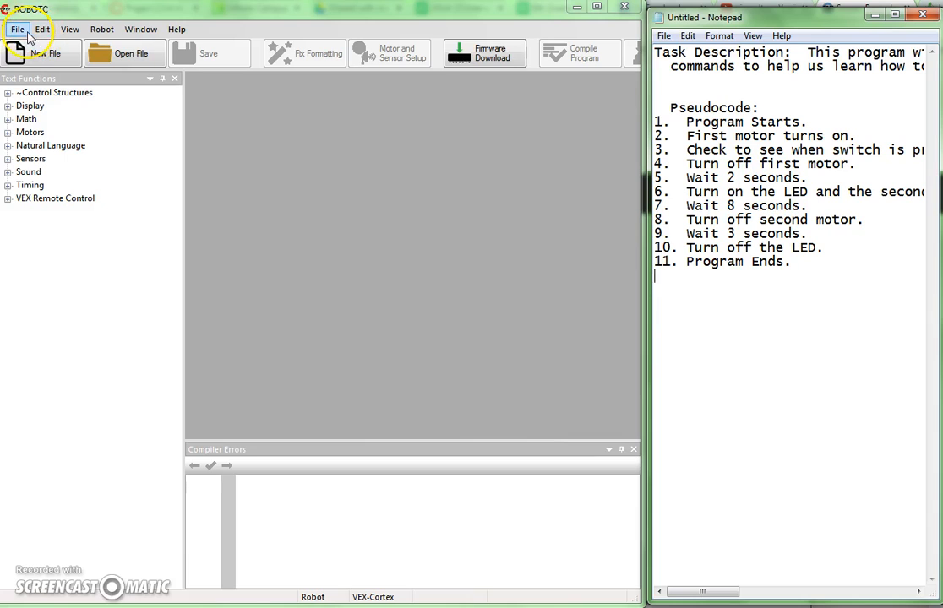
Open the sample program browser and enter the PLTW sample folder.
{"action": "left_click", "coordinate": [15, 29]}
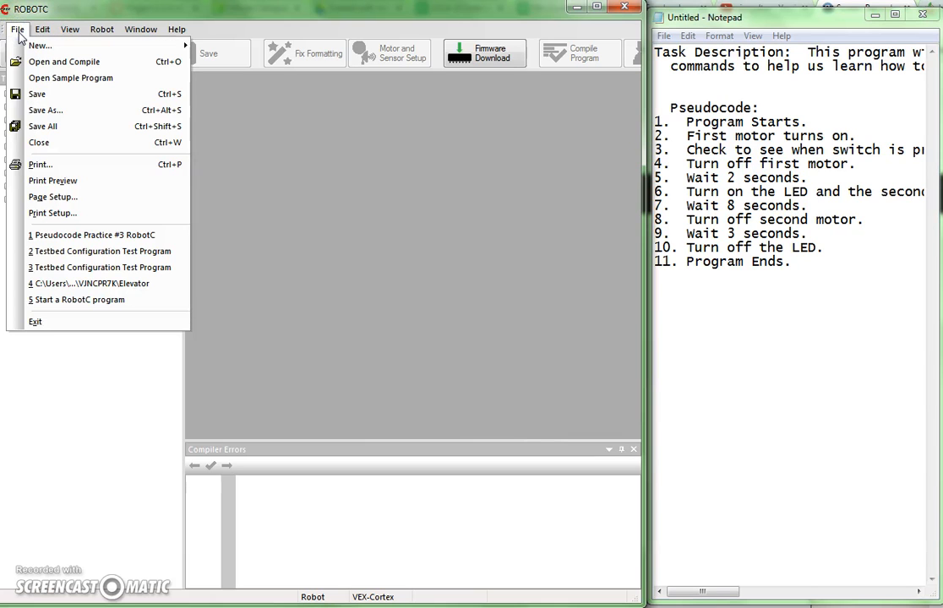
{"action": "mouse_move", "coordinate": [39, 46]}
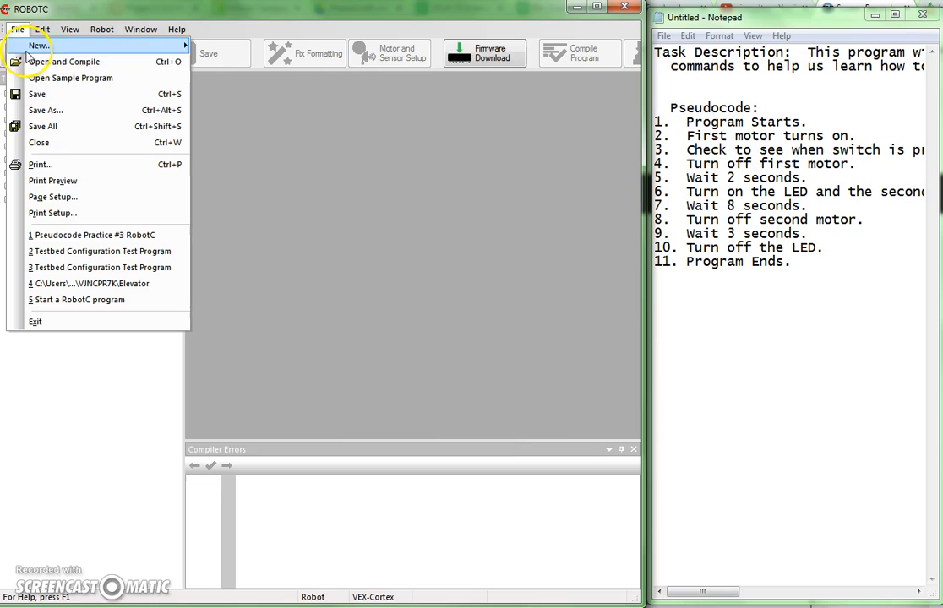
{"action": "mouse_move", "coordinate": [53, 78]}
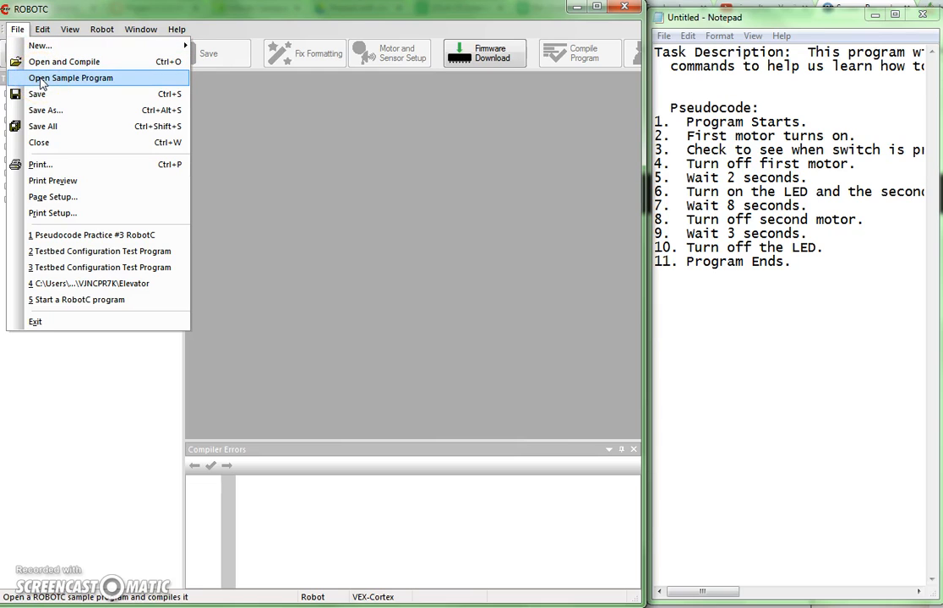
{"action": "left_click", "coordinate": [77, 78]}
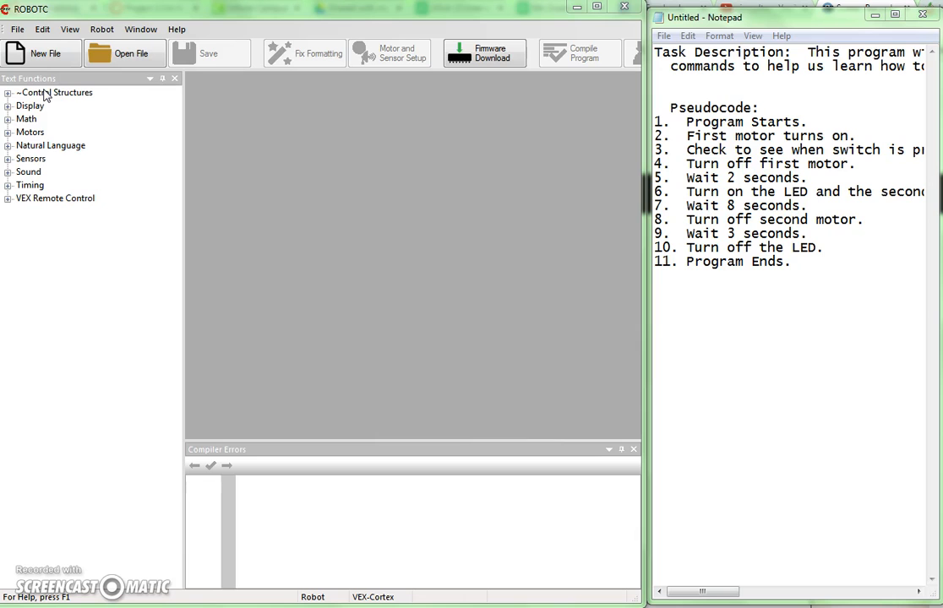
{"action": "left_click", "coordinate": [126, 53]}
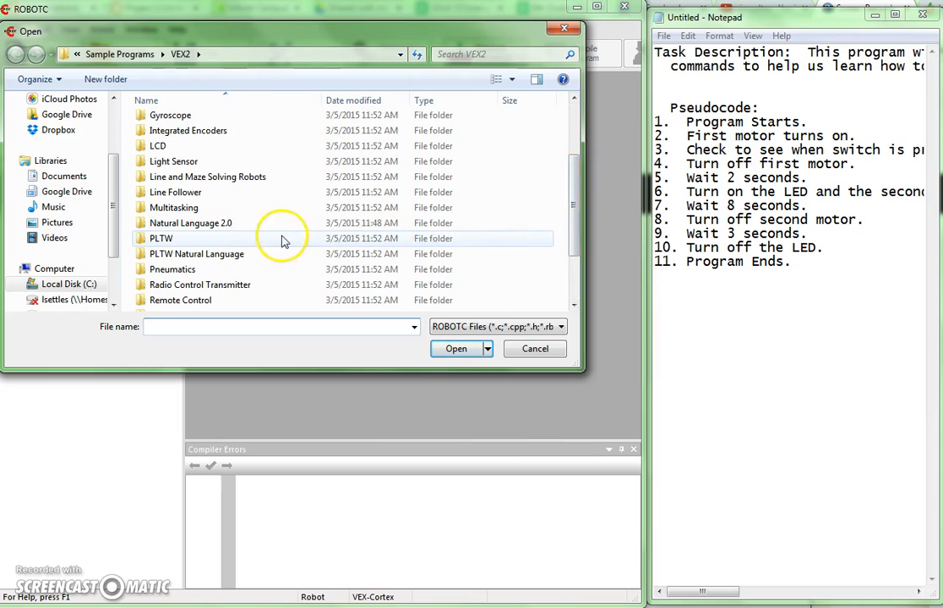
{"action": "mouse_move", "coordinate": [169, 243]}
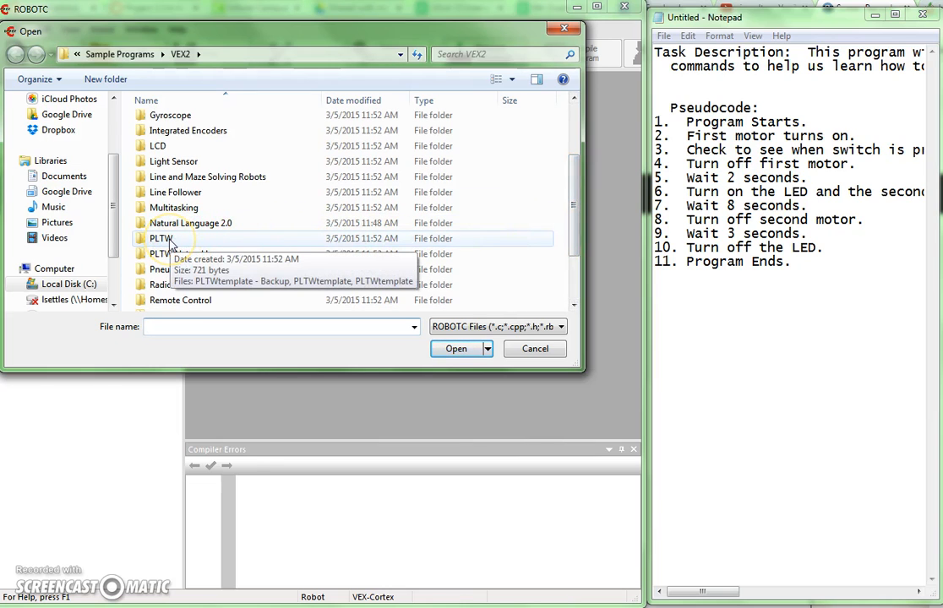
{"action": "double_click", "coordinate": [160, 237]}
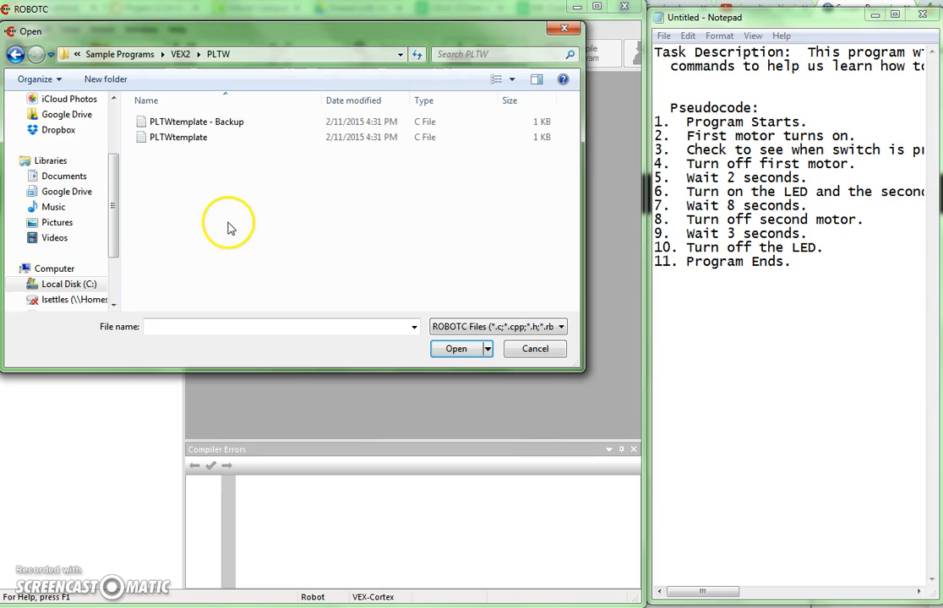
{"action": "mouse_move", "coordinate": [176, 151]}
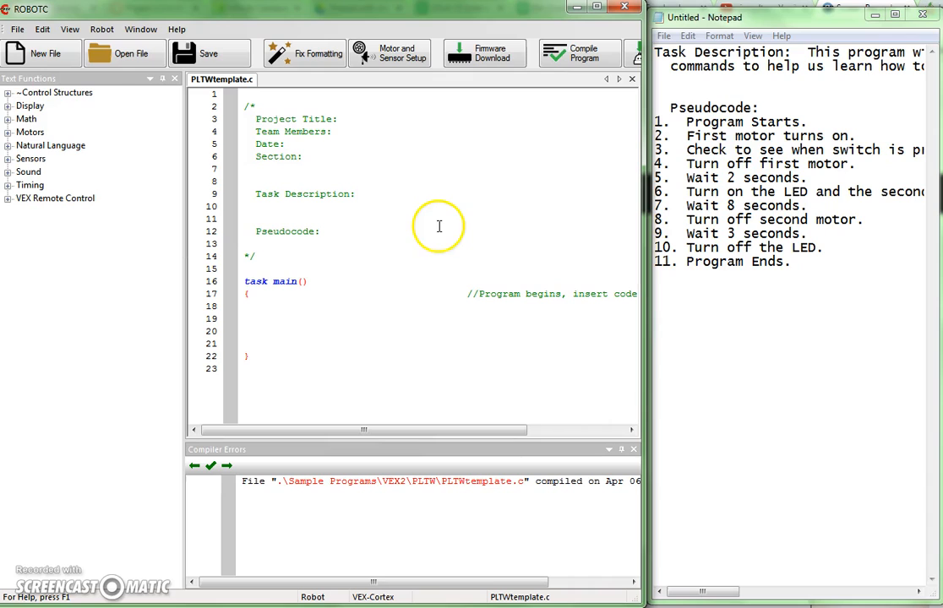
{"action": "mouse_move", "coordinate": [358, 136]}
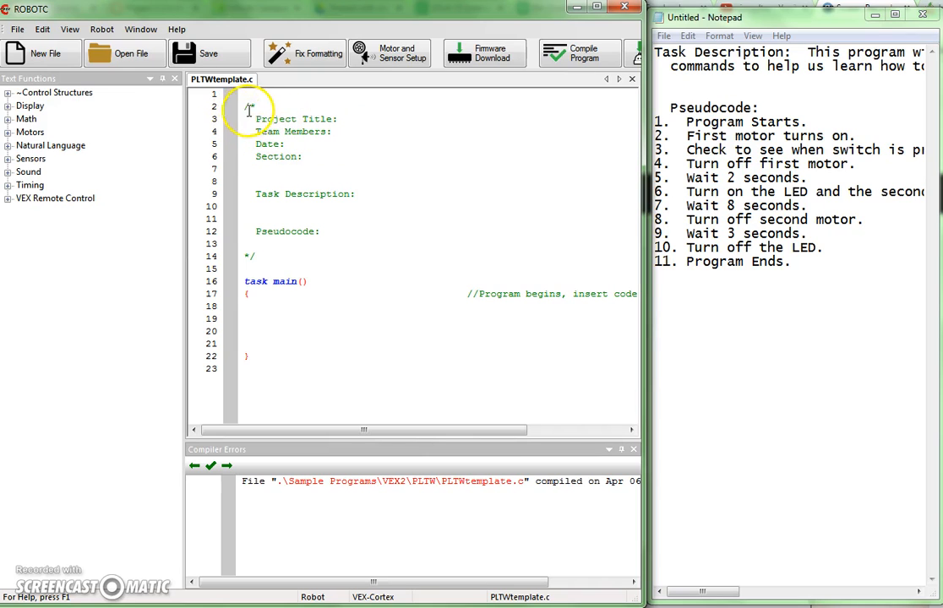
{"action": "mouse_move", "coordinate": [310, 133]}
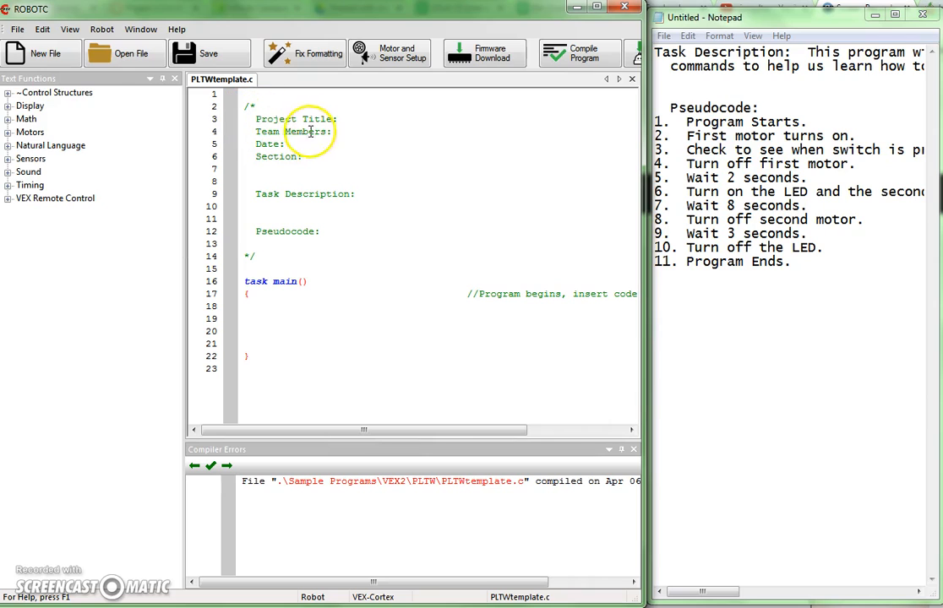
{"action": "mouse_move", "coordinate": [401, 190]}
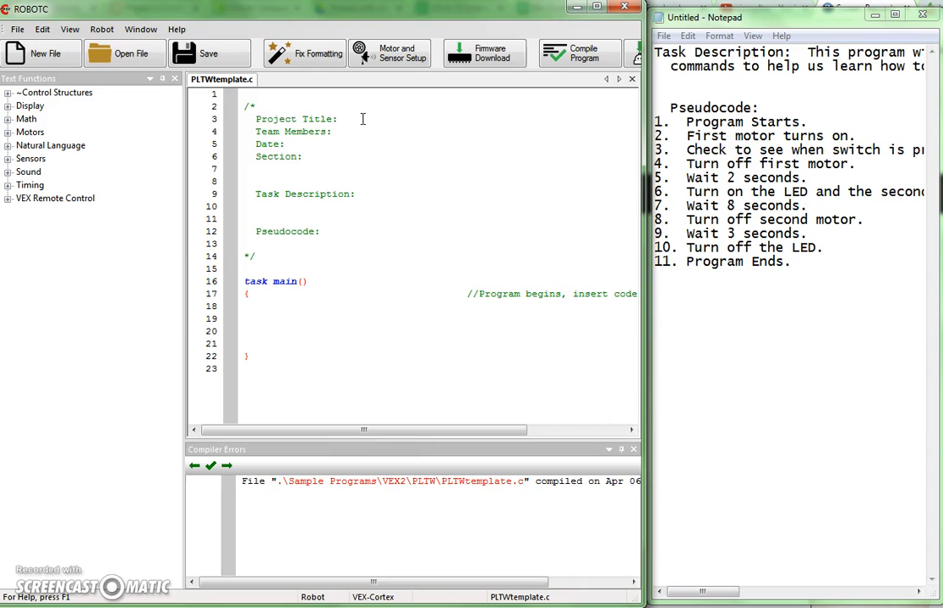
{"action": "mouse_move", "coordinate": [471, 140]}
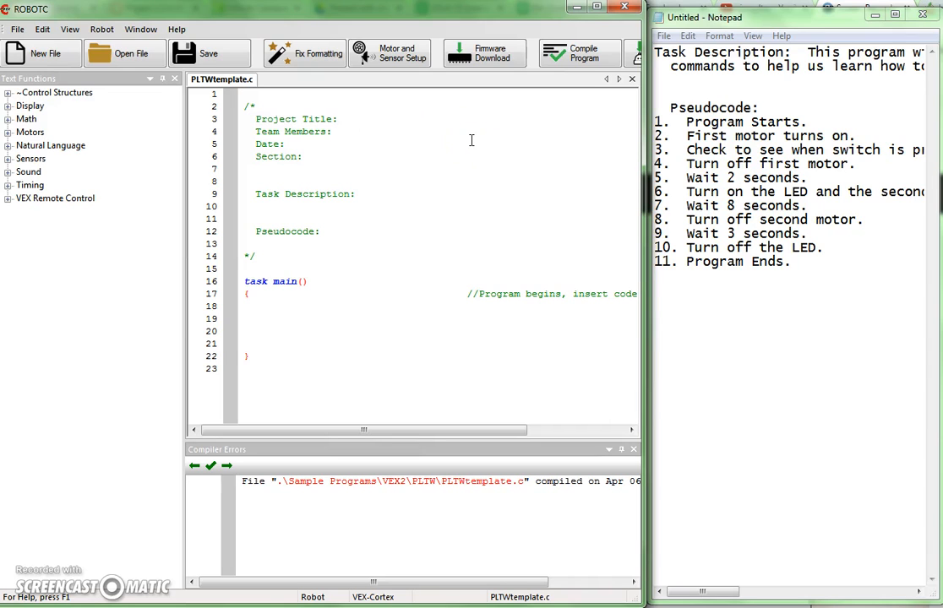
Enter 'Pseudocode Practice #3' as the Project Title.
{"action": "left_click", "coordinate": [350, 118]}
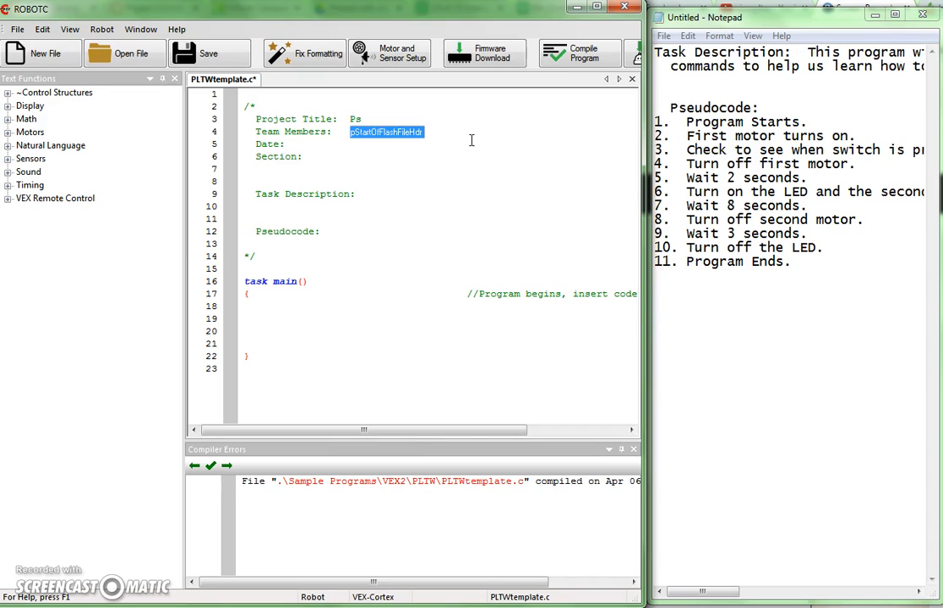
{"action": "type", "text": "Pseudo"}
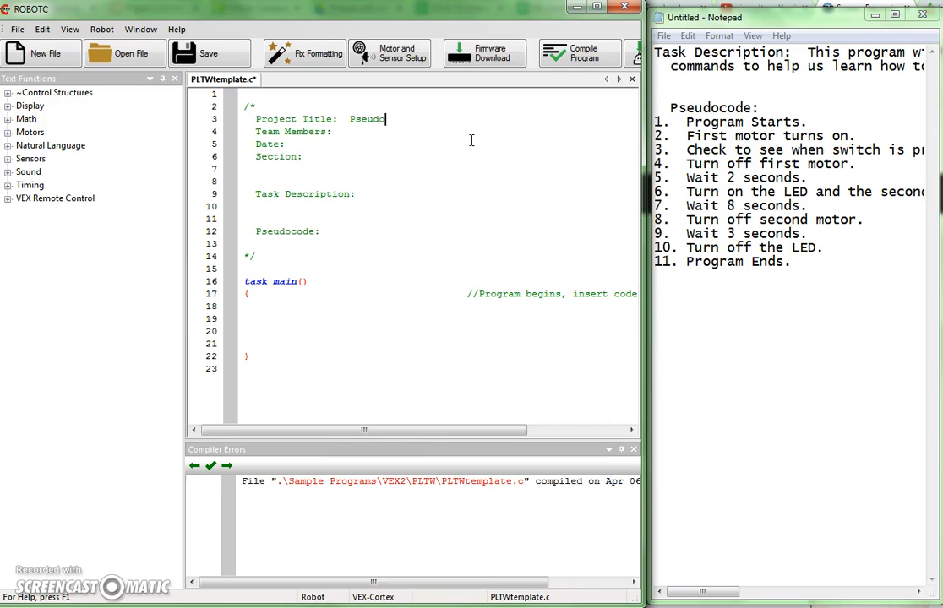
{"action": "type", "text": "code Pr"}
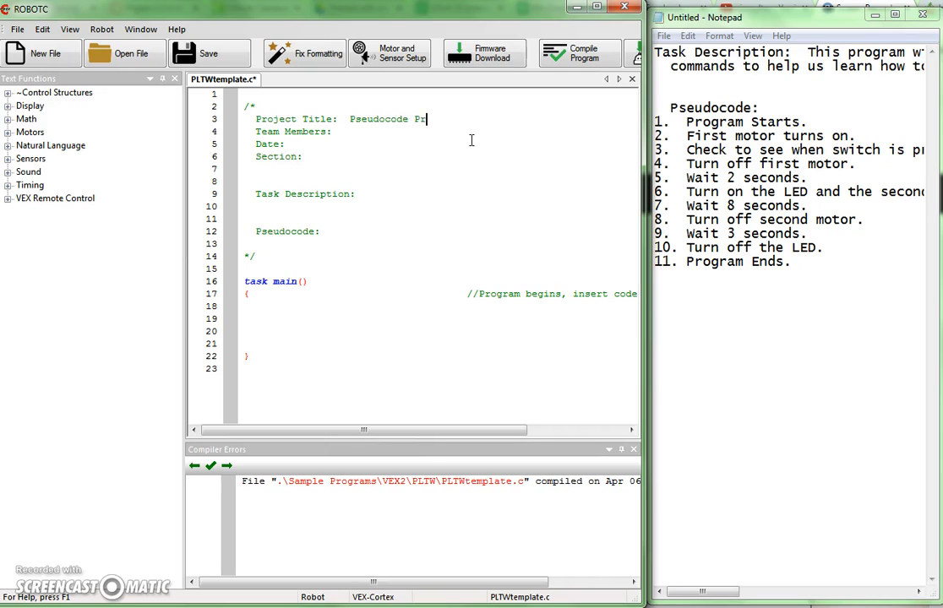
{"action": "type", "text": "actice #"}
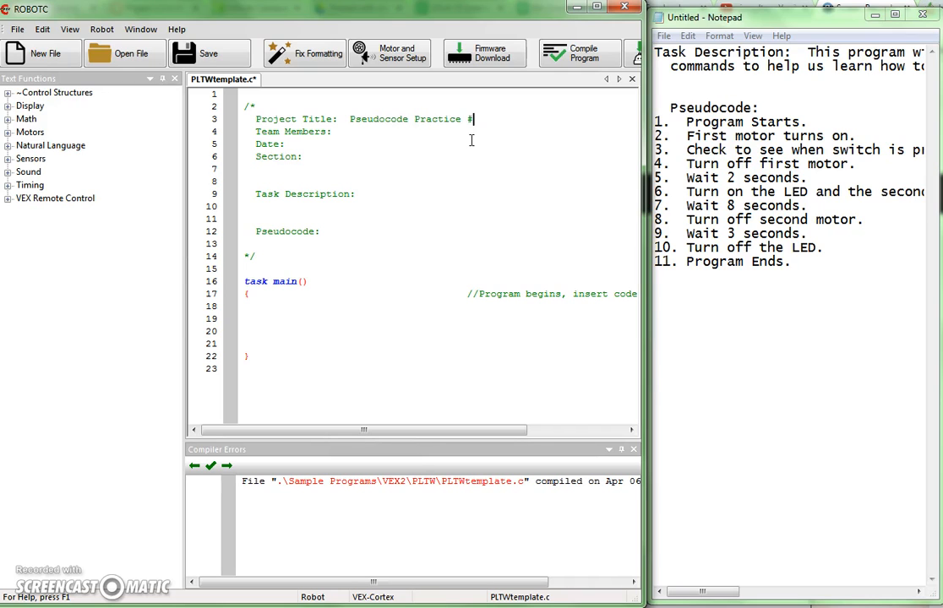
{"action": "type", "text": "3"}
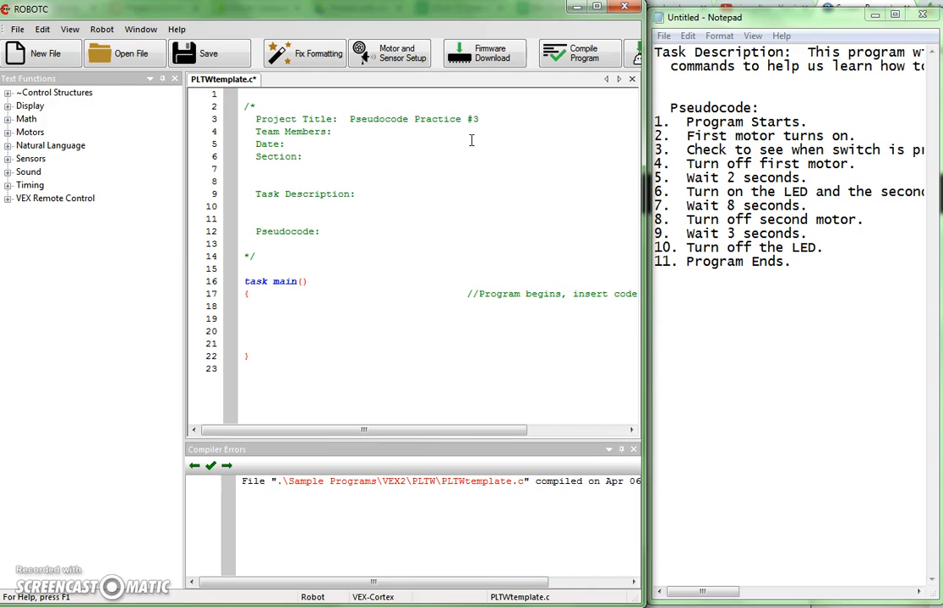
{"action": "mouse_move", "coordinate": [368, 141]}
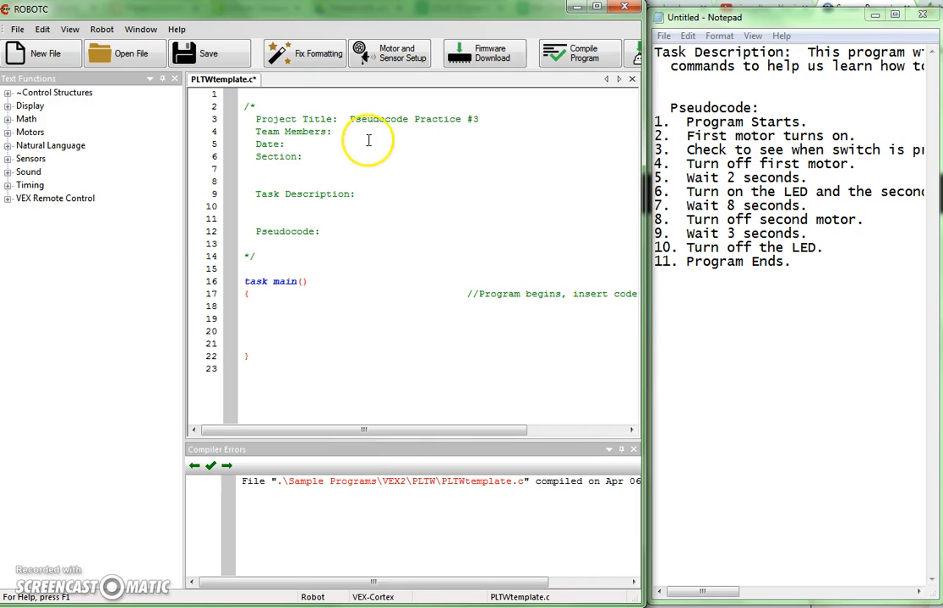
Fill in team member Mr. Settles, date April 6, 2015, and section A.
{"action": "left_click", "coordinate": [346, 132]}
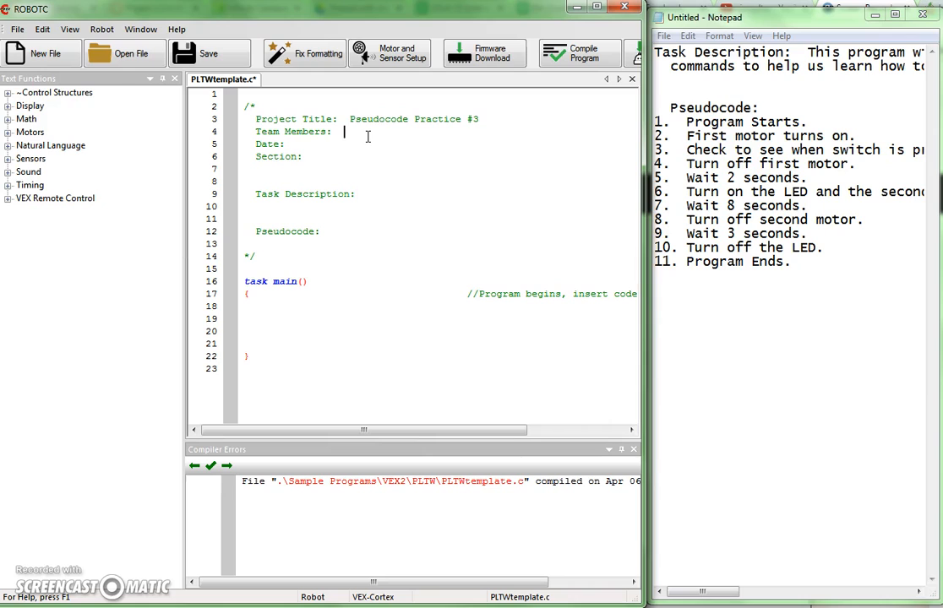
{"action": "type", "text": "Mr."}
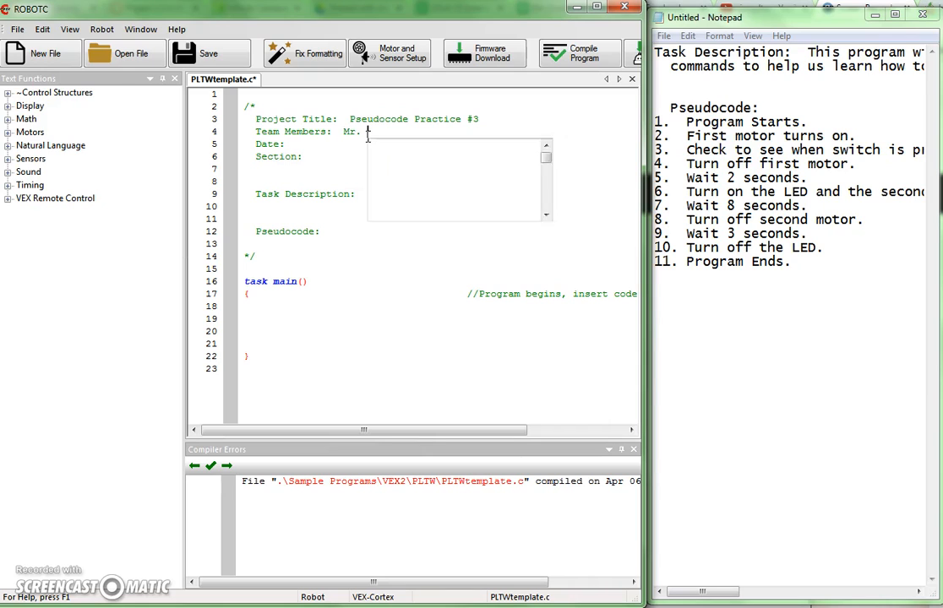
{"action": "type", "text": "Settles"}
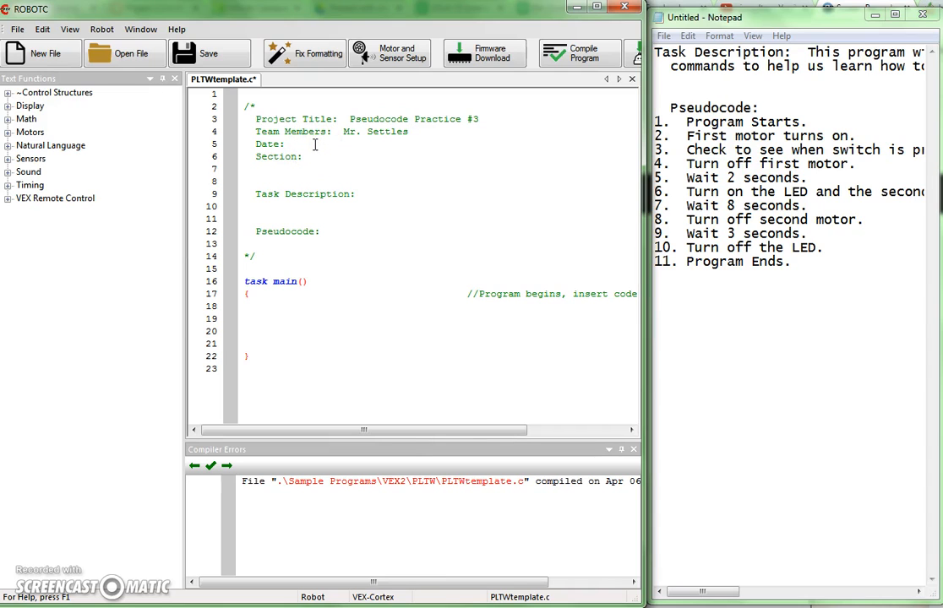
{"action": "type", "text": "April 6,"}
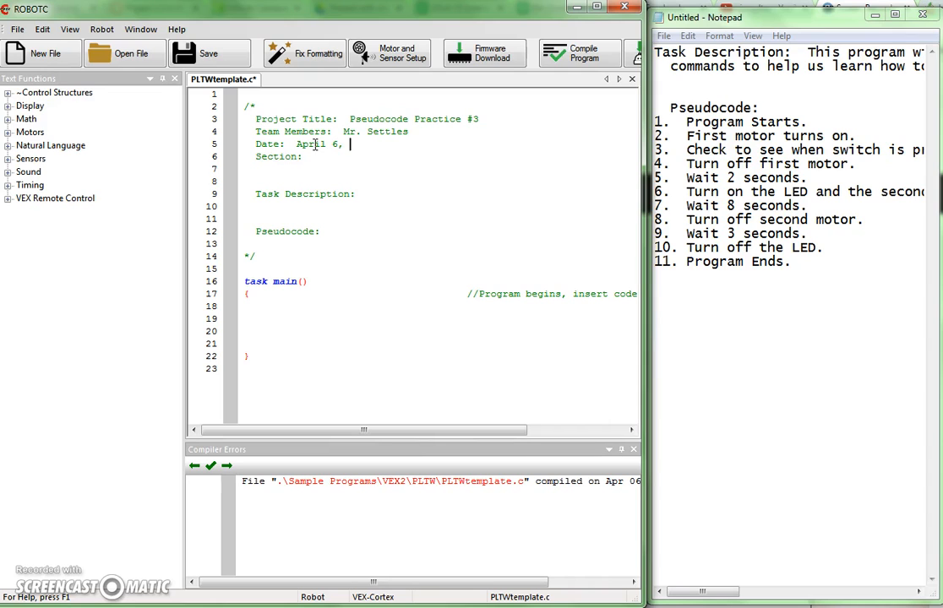
{"action": "type", "text": "2015"}
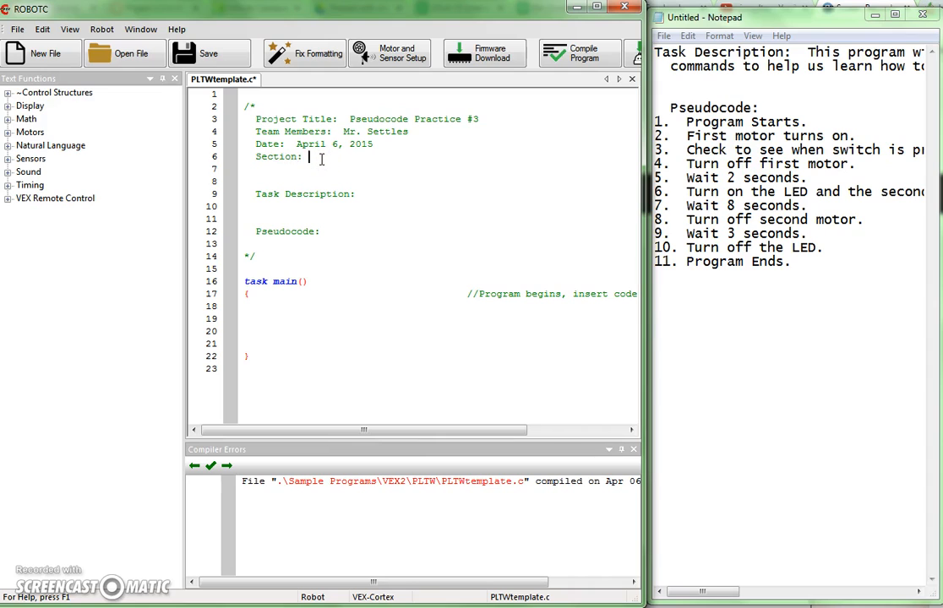
{"action": "type", "text": "A"}
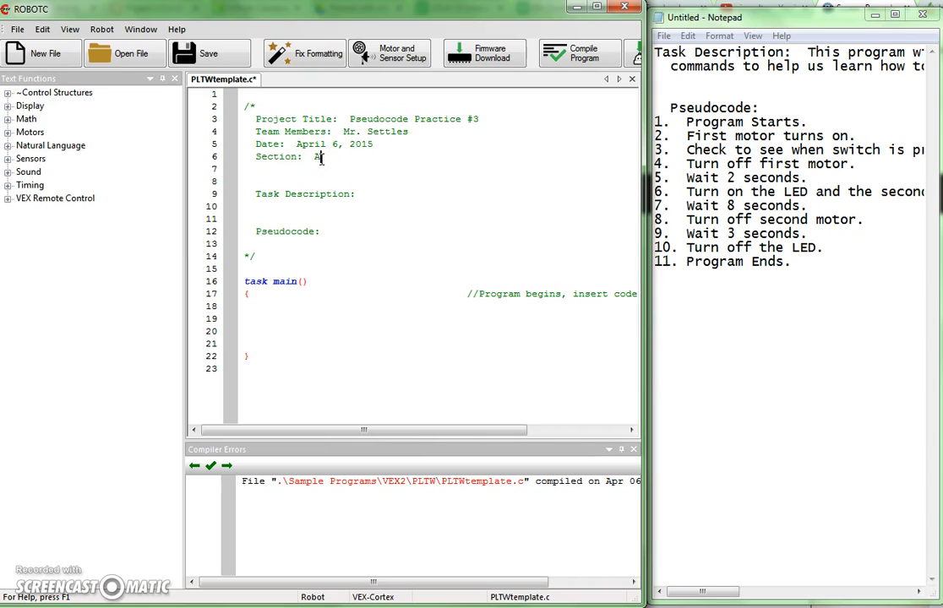
{"action": "mouse_move", "coordinate": [356, 198]}
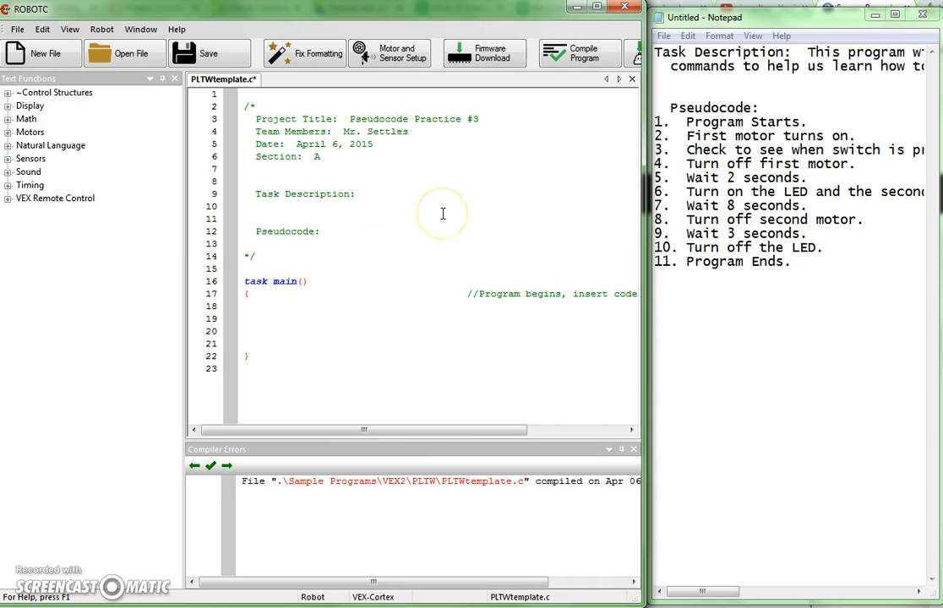
{"action": "left_click", "coordinate": [366, 193]}
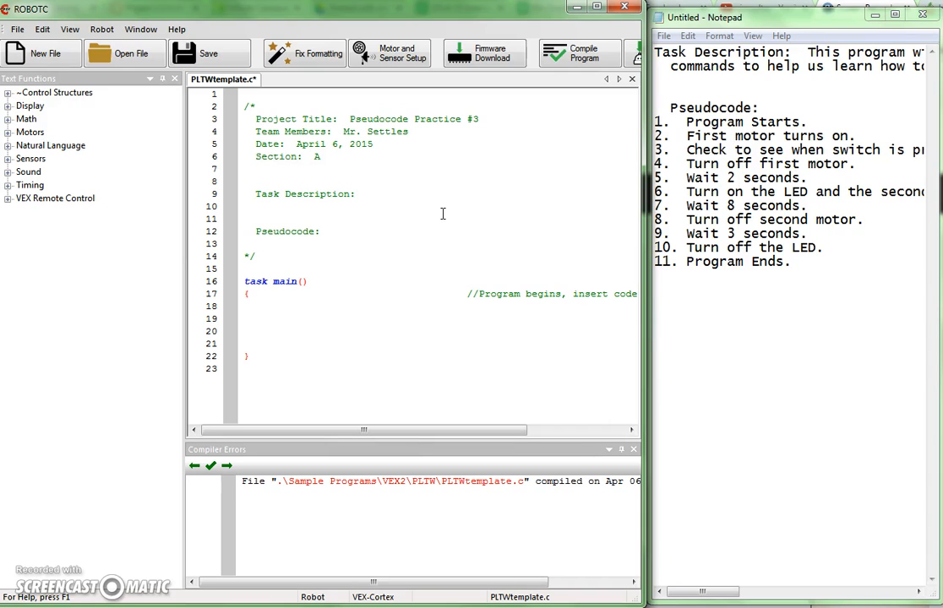
Copy the motors, light and switch description from Notepad into Task Description.
{"action": "left_click", "coordinate": [367, 193]}
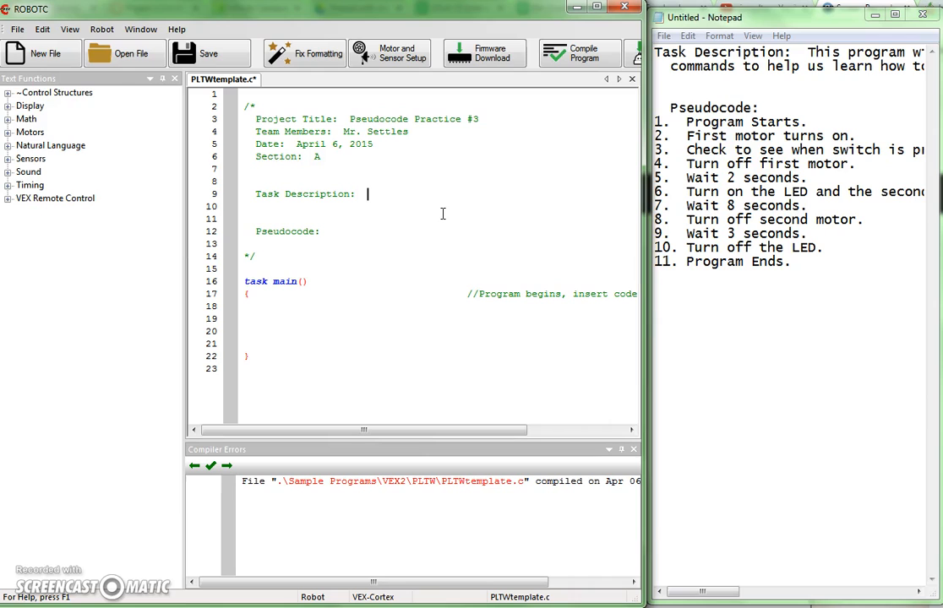
{"action": "mouse_move", "coordinate": [804, 87]}
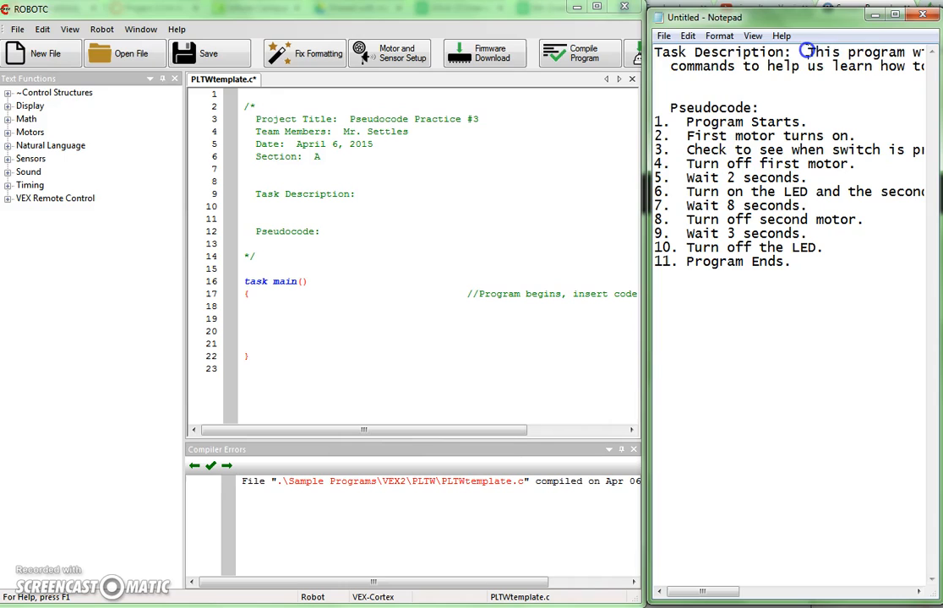
{"action": "left_click_drag", "start_coordinate": [805, 51], "coordinate": [925, 80]}
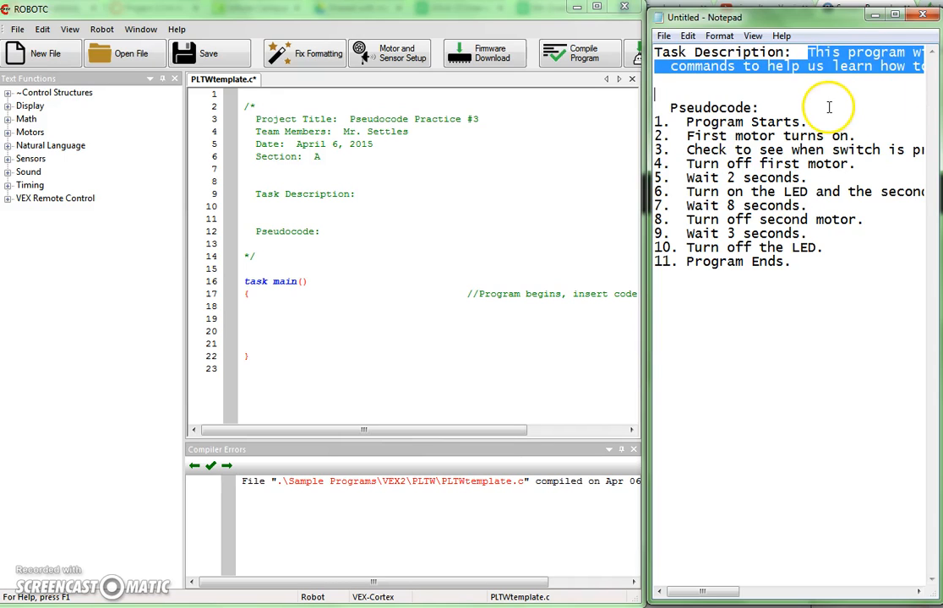
{"action": "mouse_move", "coordinate": [813, 81]}
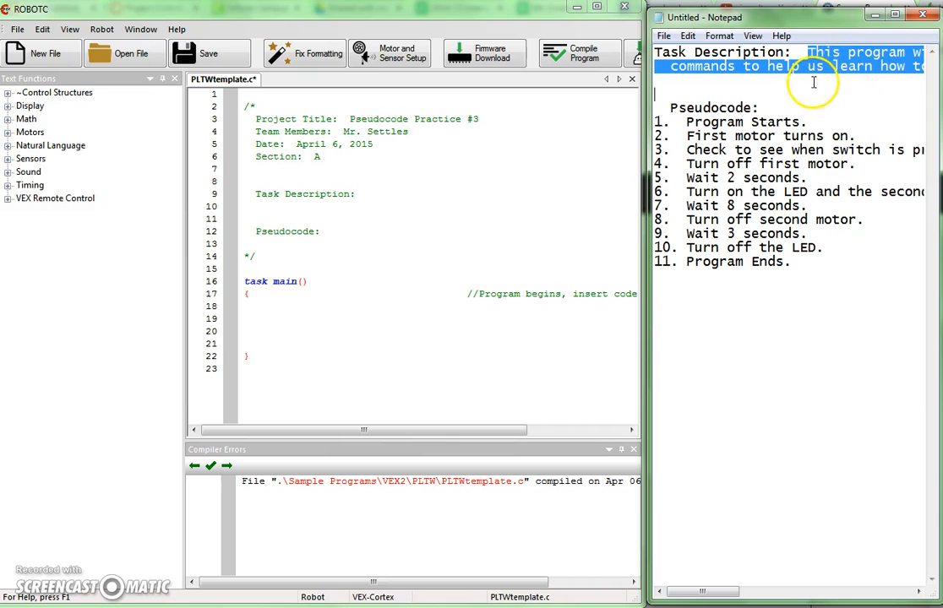
{"action": "left_click", "coordinate": [687, 35]}
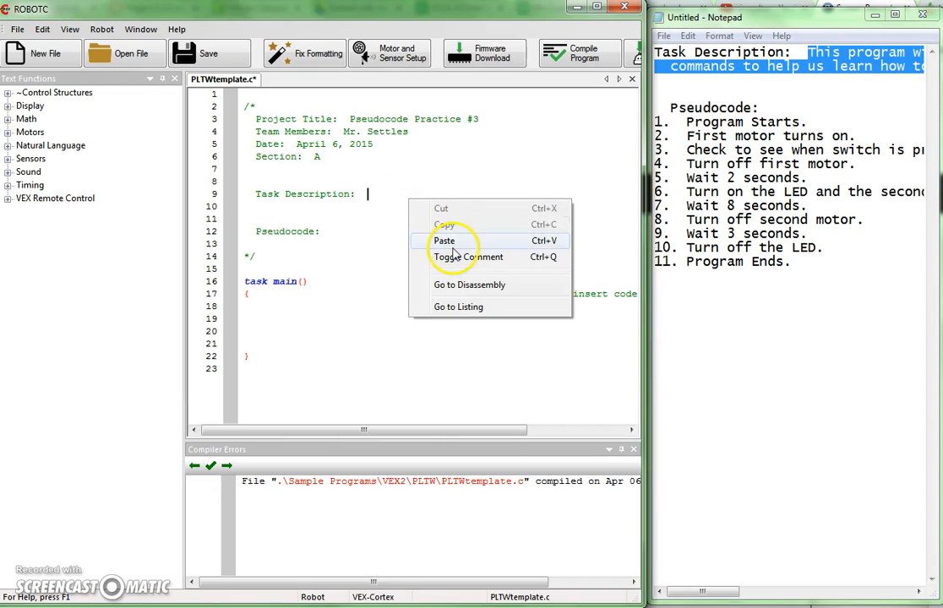
{"action": "left_click", "coordinate": [445, 241]}
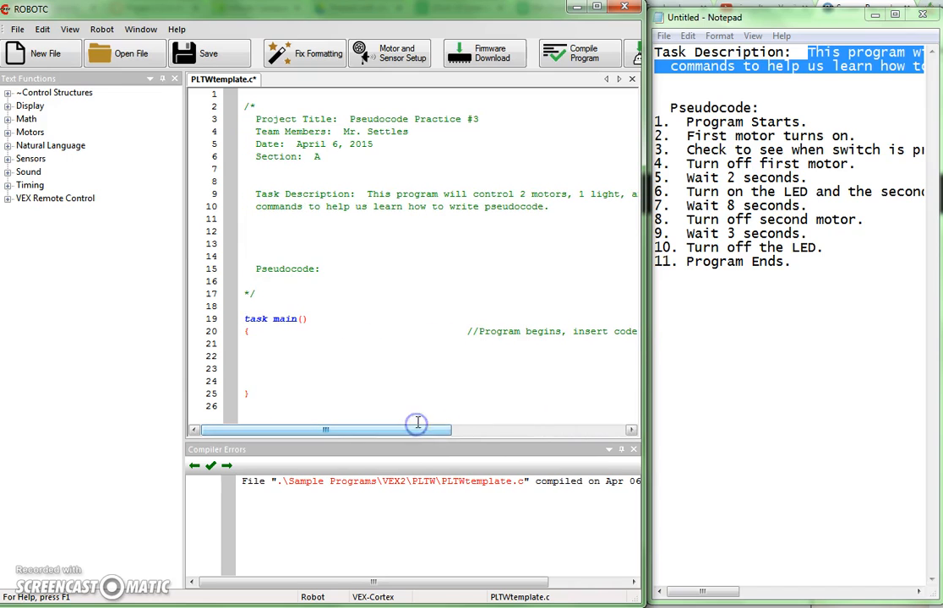
{"action": "mouse_move", "coordinate": [595, 248]}
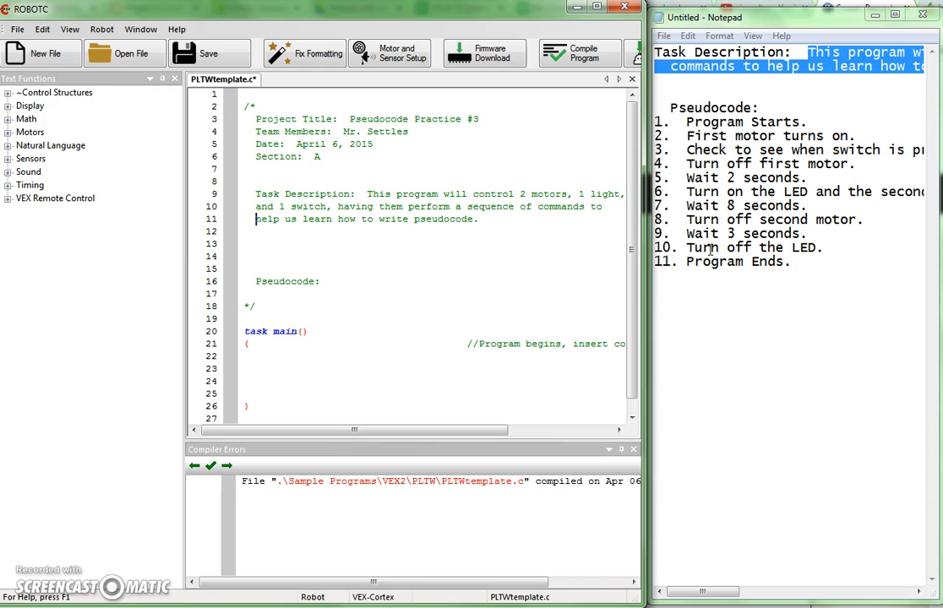
{"action": "mouse_move", "coordinate": [785, 308]}
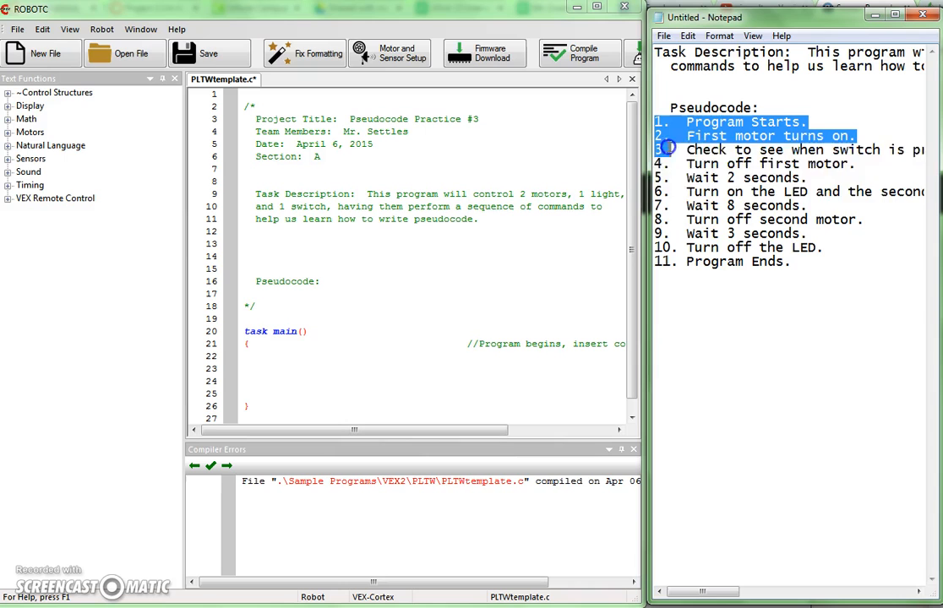
Copy the eleven pseudocode lines from Notepad and place them after 'Pseudocode:'.
{"action": "left_click_drag", "start_coordinate": [667, 150], "coordinate": [841, 262]}
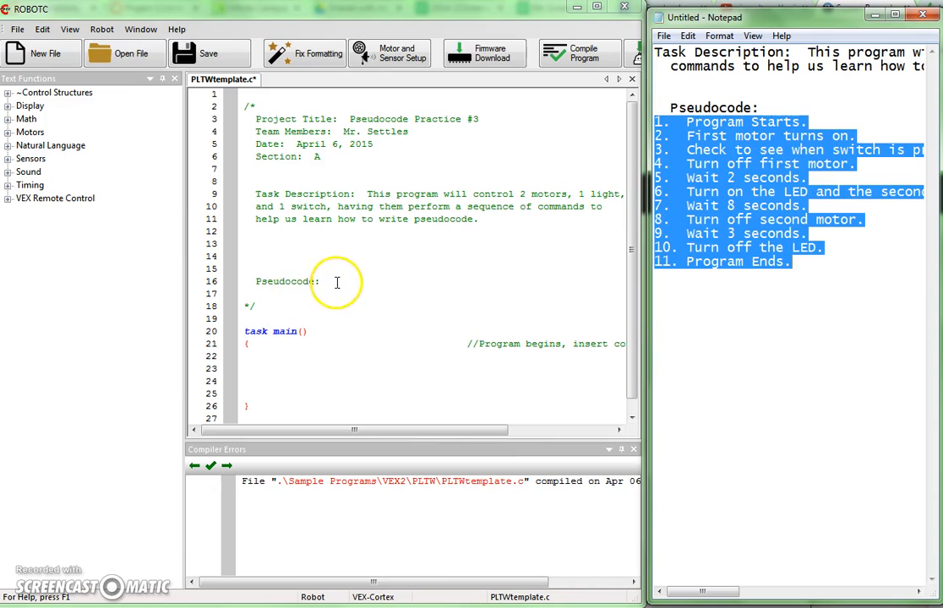
{"action": "left_click", "coordinate": [330, 281]}
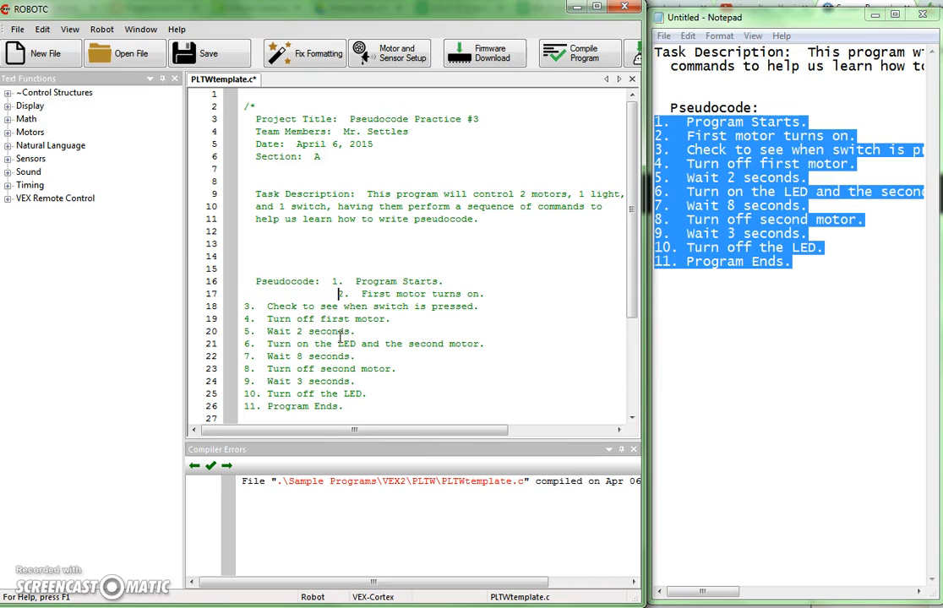
{"action": "mouse_move", "coordinate": [334, 282]}
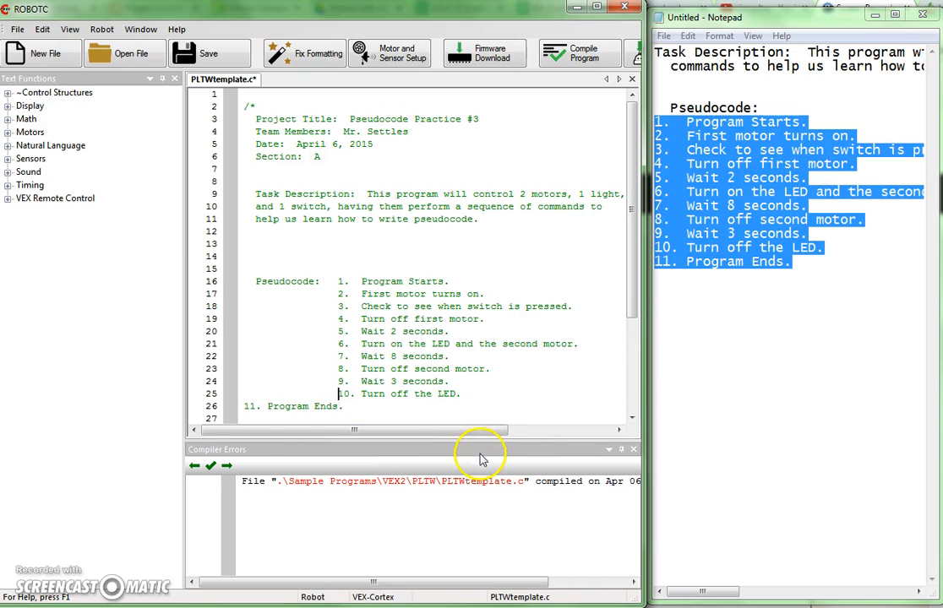
{"action": "mouse_move", "coordinate": [240, 412]}
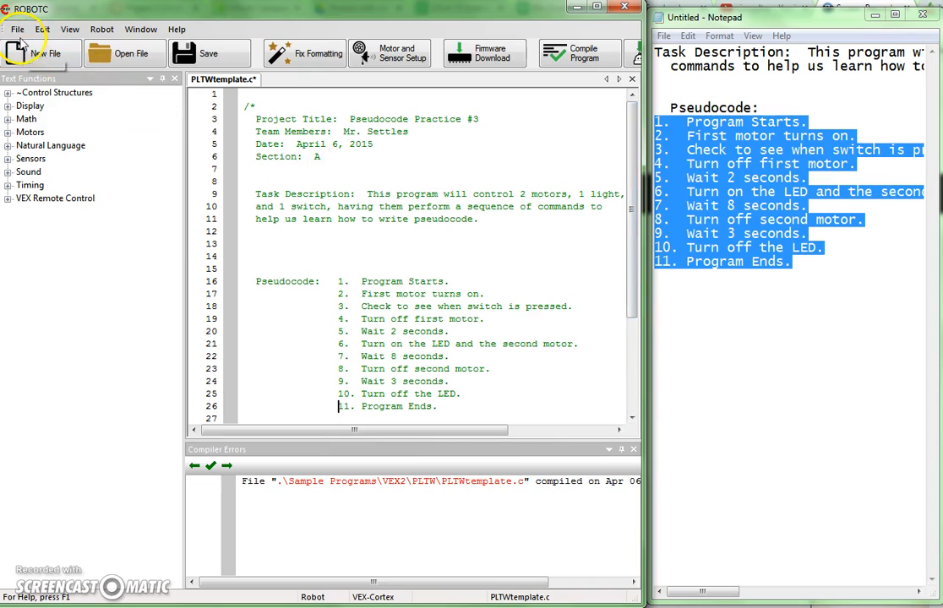
Save all open documents with File > Save All.
{"action": "left_click", "coordinate": [19, 28]}
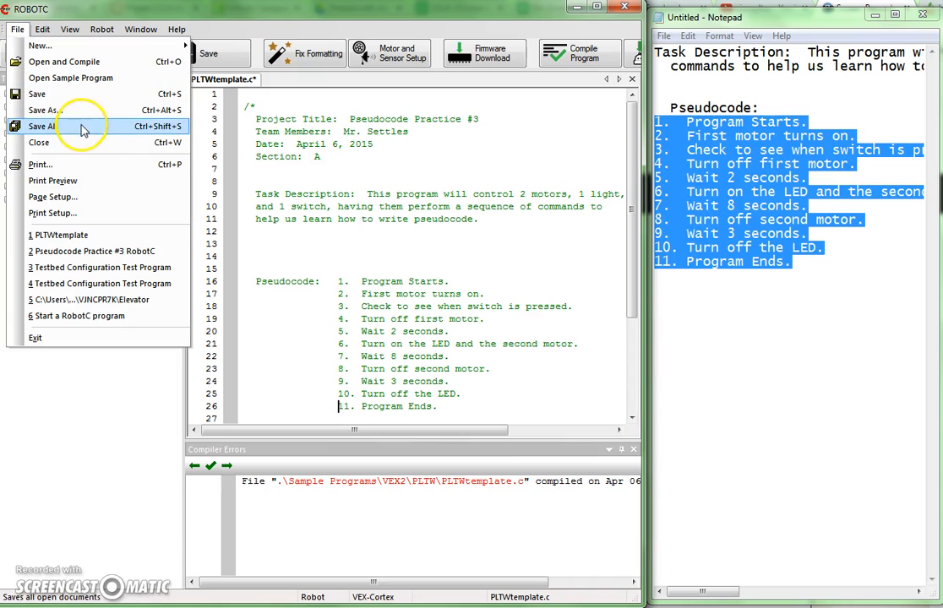
{"action": "left_click", "coordinate": [41, 110]}
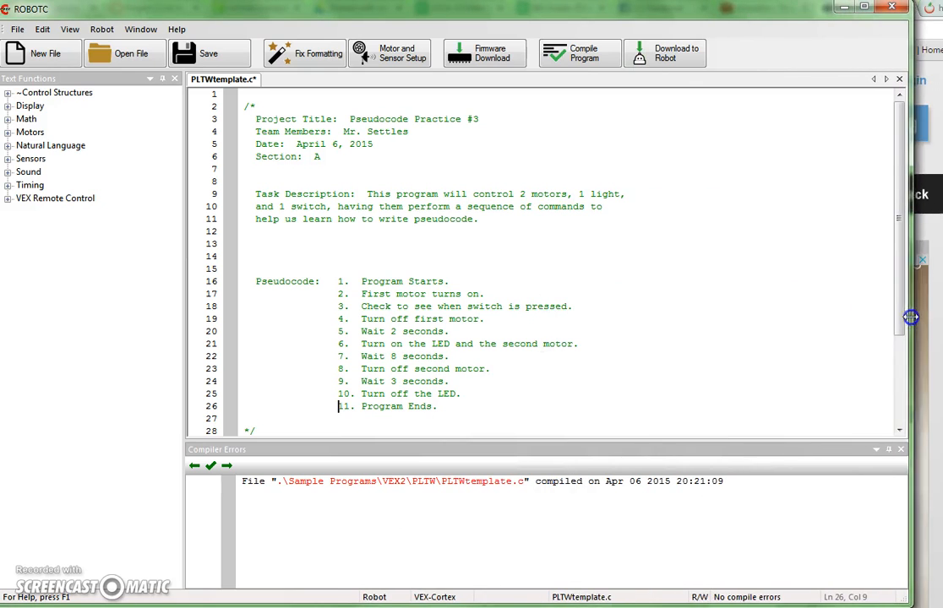
{"action": "mouse_move", "coordinate": [404, 181]}
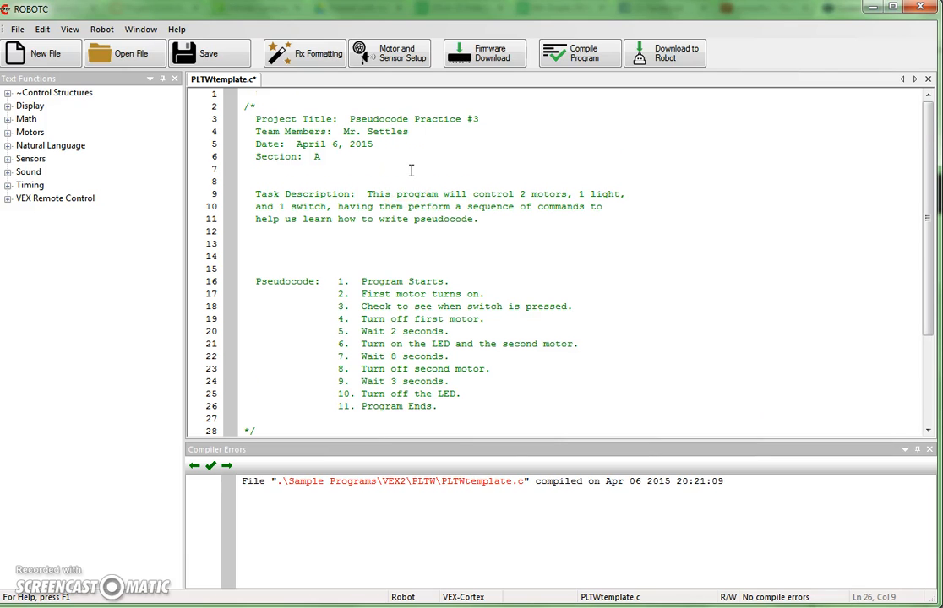
Scroll the template down to reveal the empty task main block.
{"action": "scroll", "scroll_direction": "down", "scroll_amount": 3}
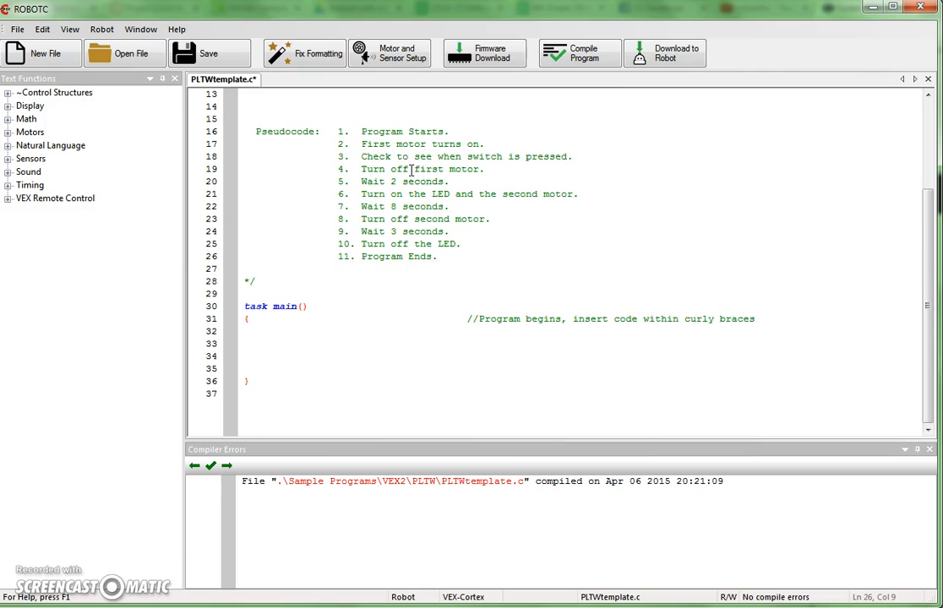
{"action": "mouse_move", "coordinate": [348, 166]}
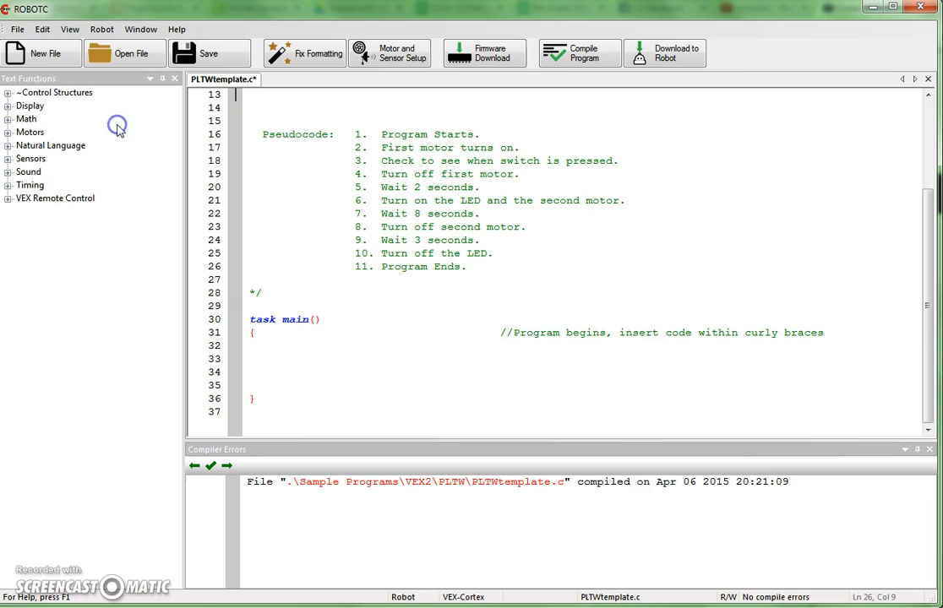
{"action": "left_click", "coordinate": [64, 29]}
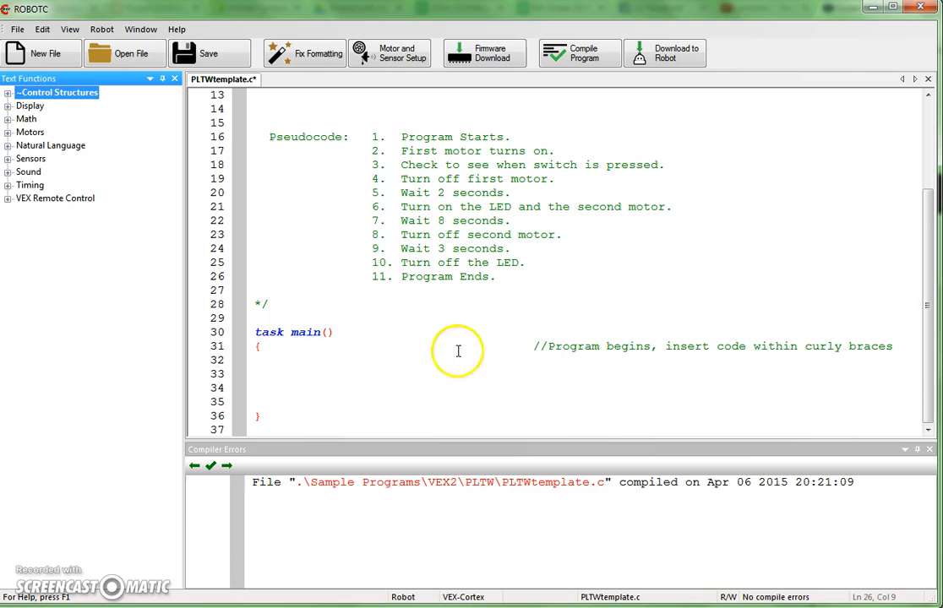
{"action": "mouse_move", "coordinate": [611, 362]}
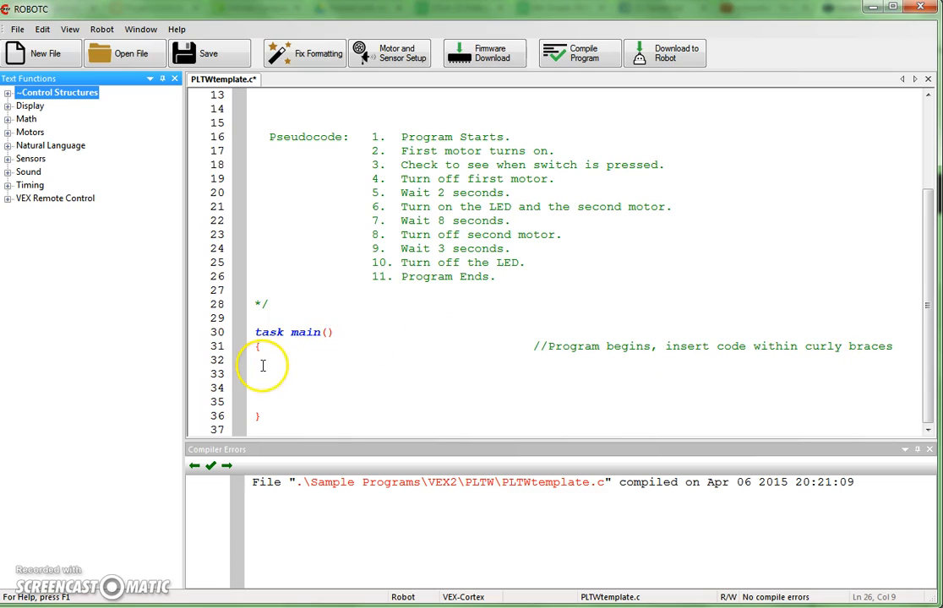
{"action": "mouse_move", "coordinate": [260, 366]}
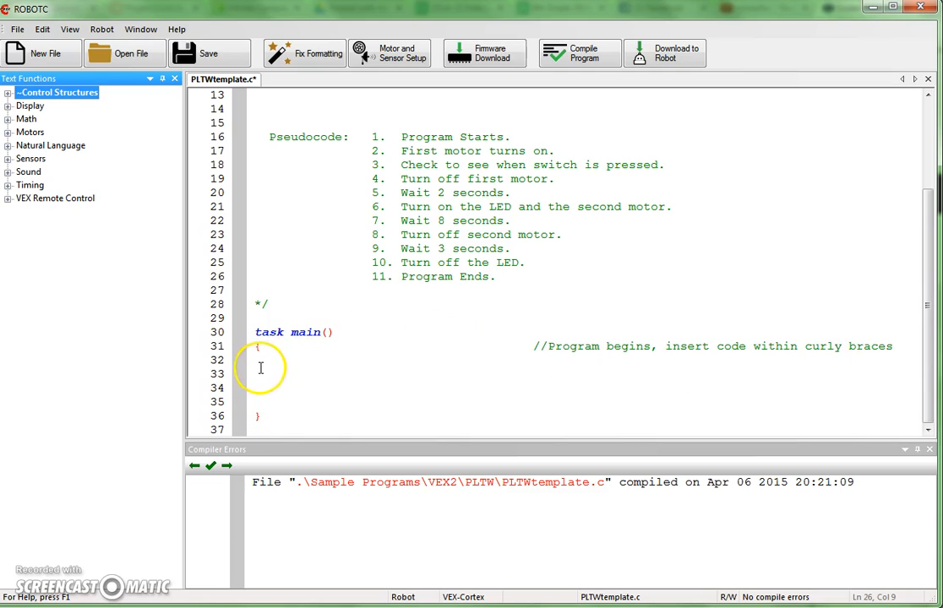
{"action": "mouse_move", "coordinate": [370, 364]}
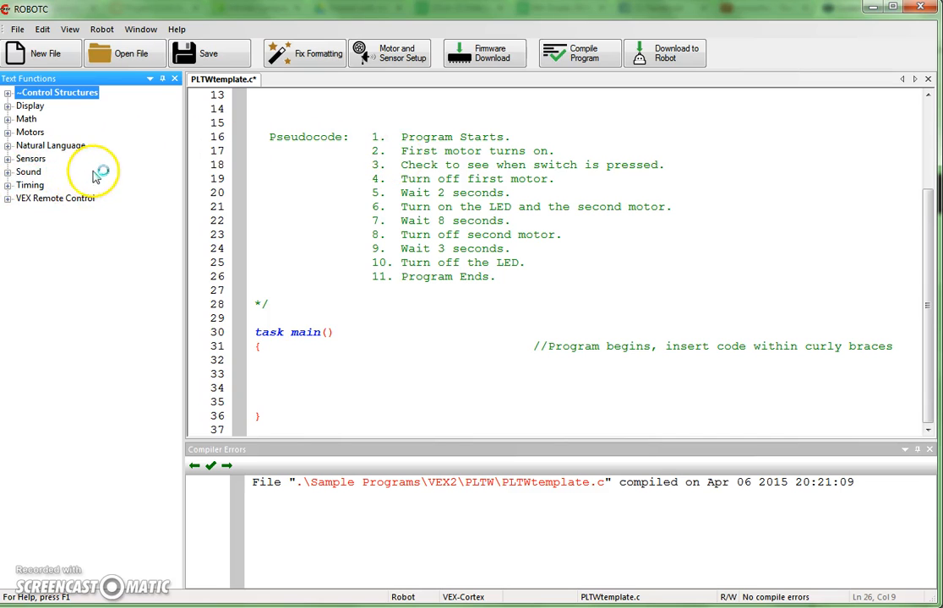
{"action": "mouse_move", "coordinate": [16, 132]}
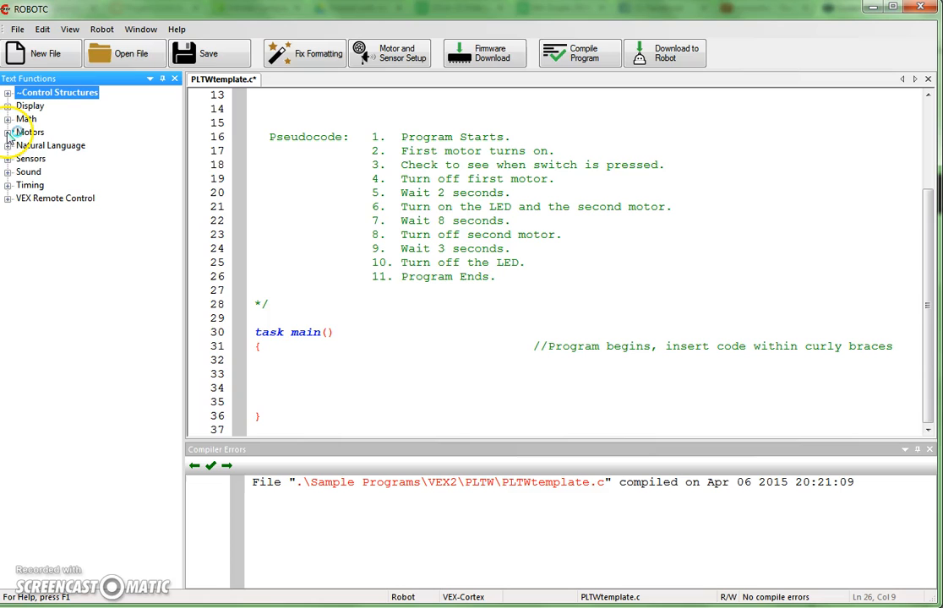
Insert startMotor(motorPort, speed); from Natural Language > Movement into task main.
{"action": "left_click", "coordinate": [8, 132]}
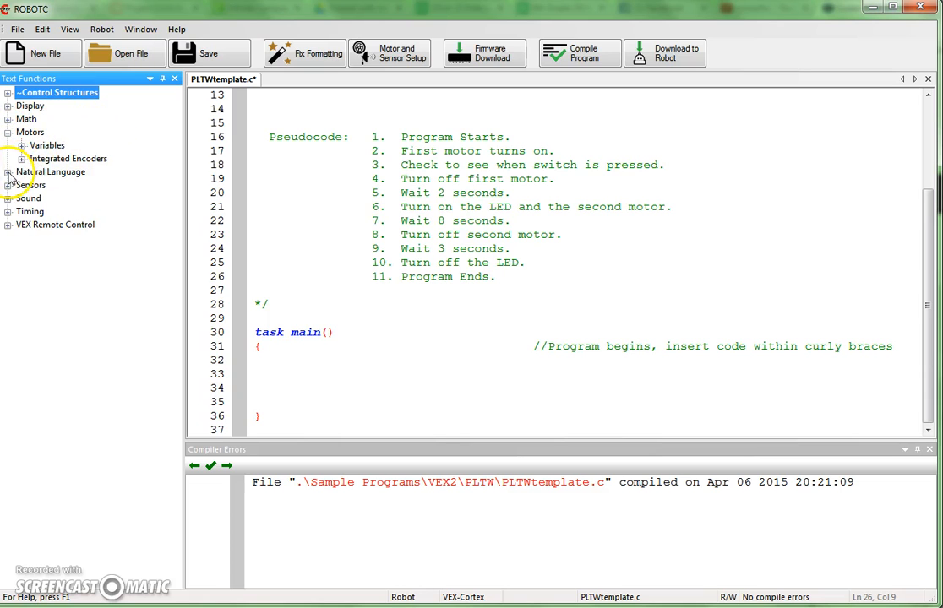
{"action": "left_click", "coordinate": [10, 173]}
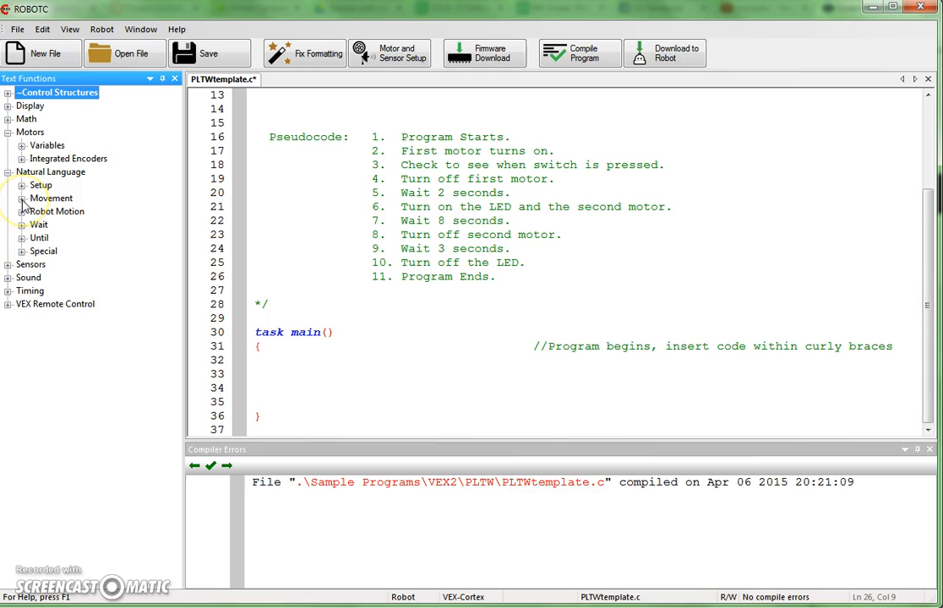
{"action": "left_click", "coordinate": [23, 198]}
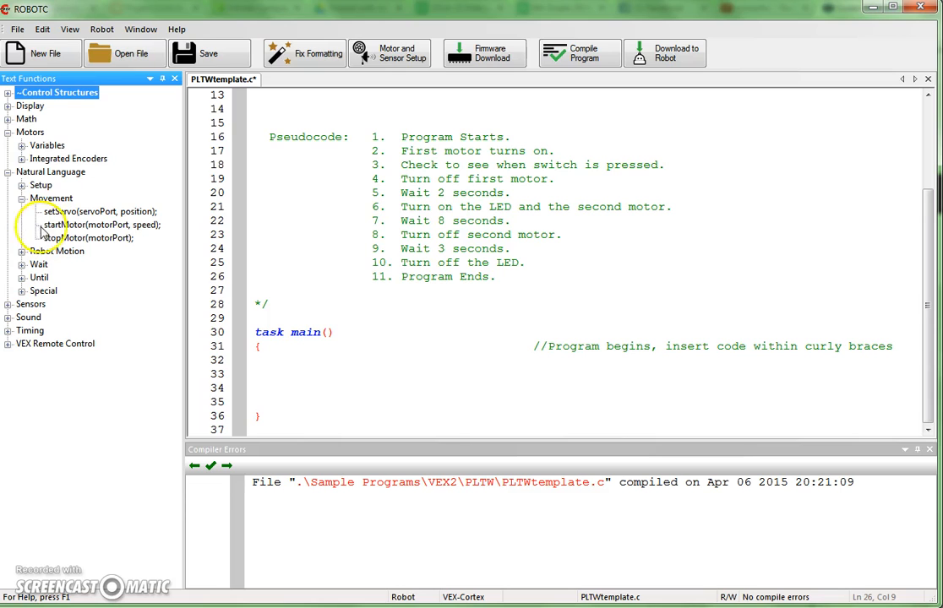
{"action": "mouse_move", "coordinate": [63, 237]}
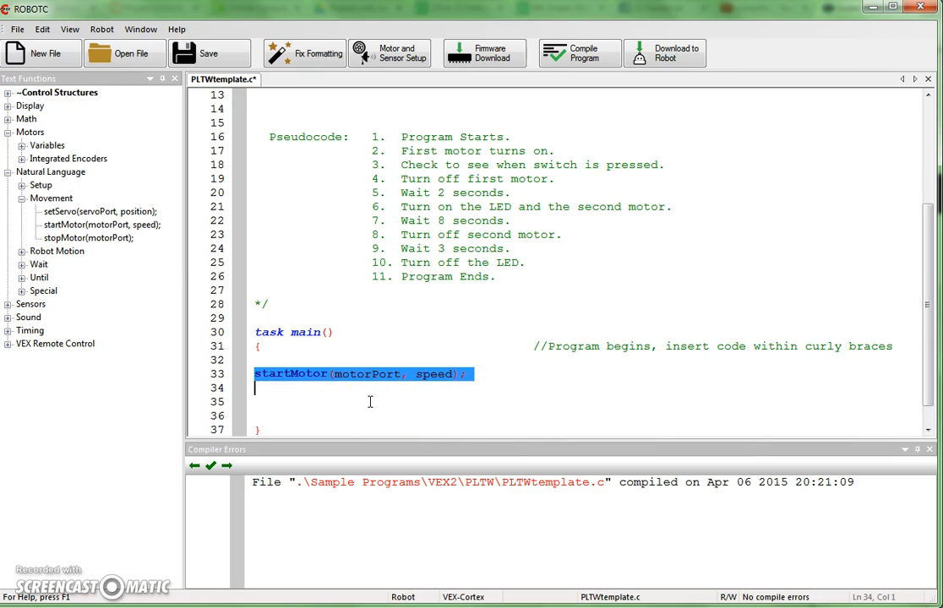
{"action": "mouse_move", "coordinate": [384, 388]}
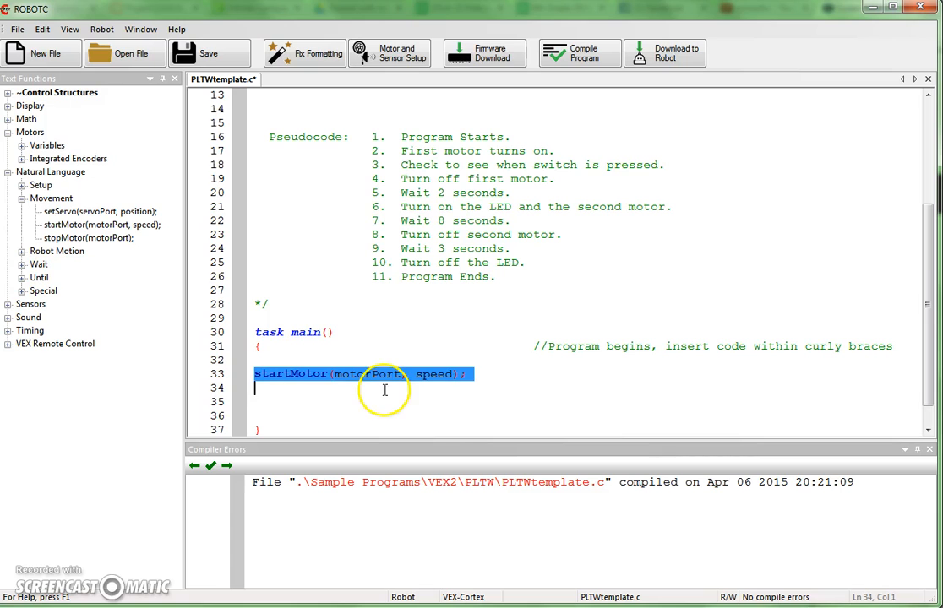
{"action": "left_click", "coordinate": [333, 387]}
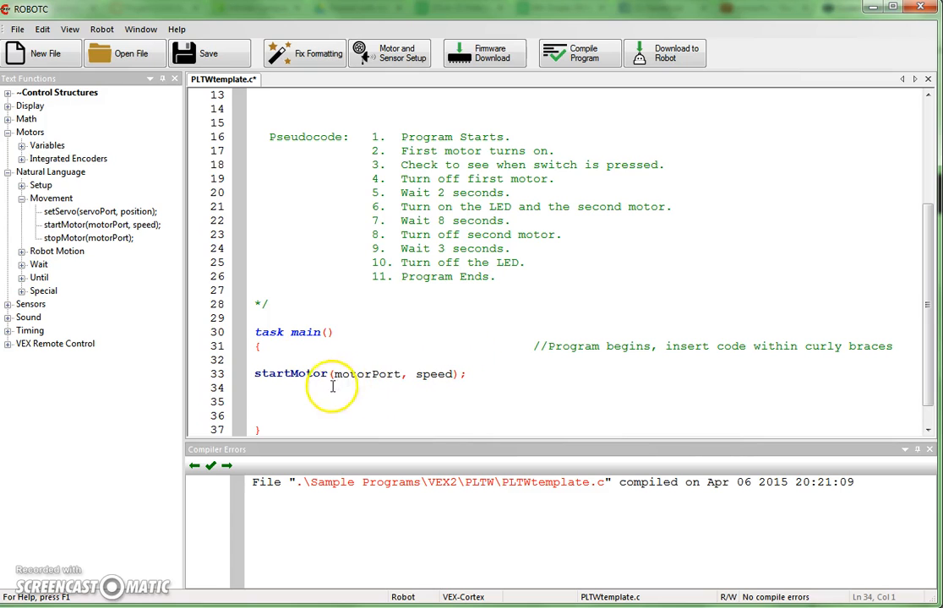
Replace startMotor's placeholders with rightMotor and speed 127.
{"action": "double_click", "coordinate": [342, 375]}
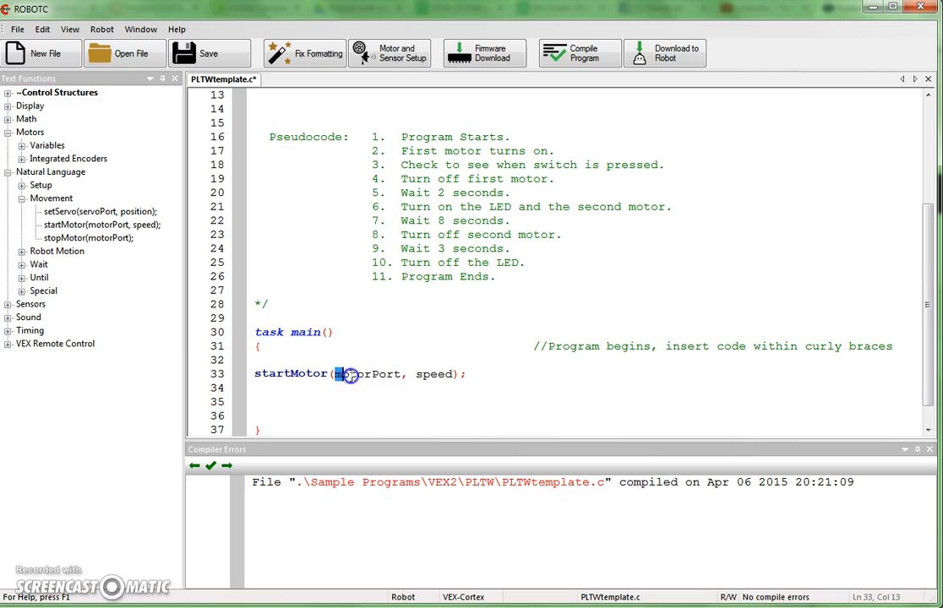
{"action": "double_click", "coordinate": [347, 374]}
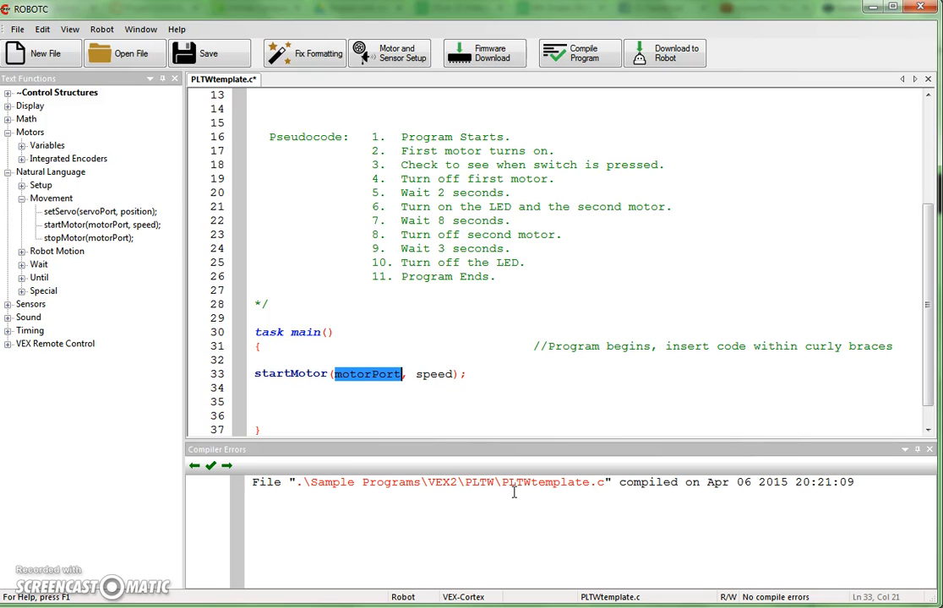
{"action": "type", "text": "rightM"}
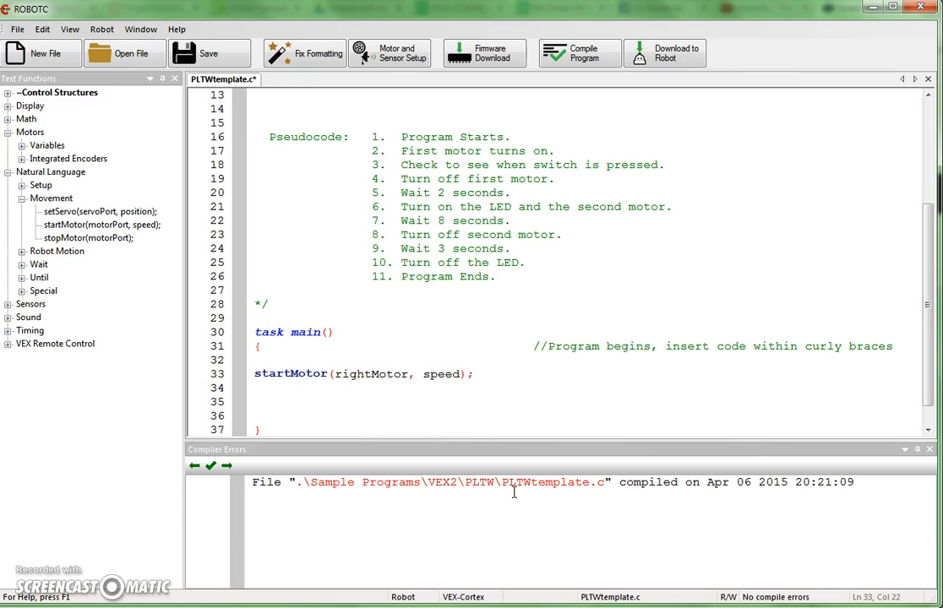
{"action": "left_click", "coordinate": [408, 374]}
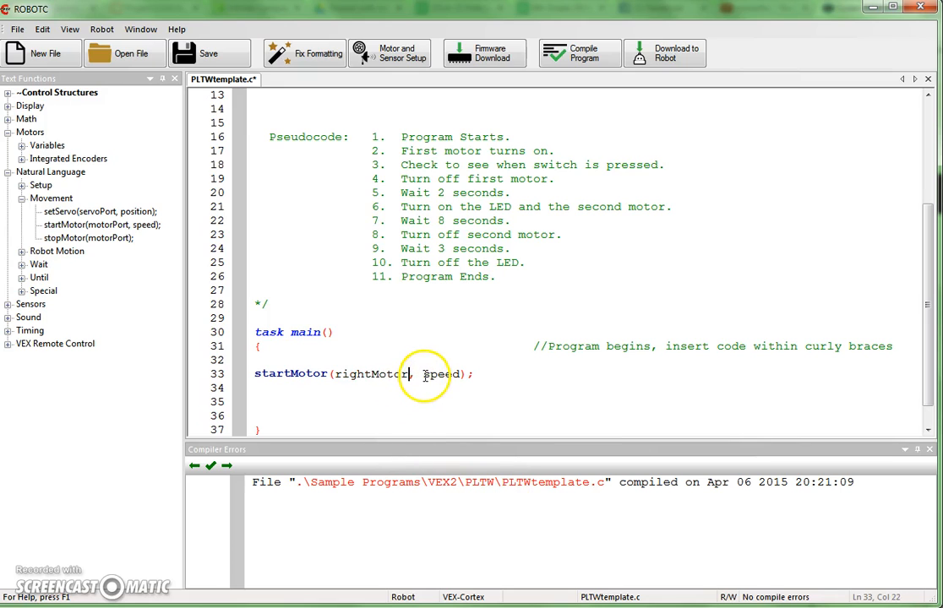
{"action": "double_click", "coordinate": [441, 374]}
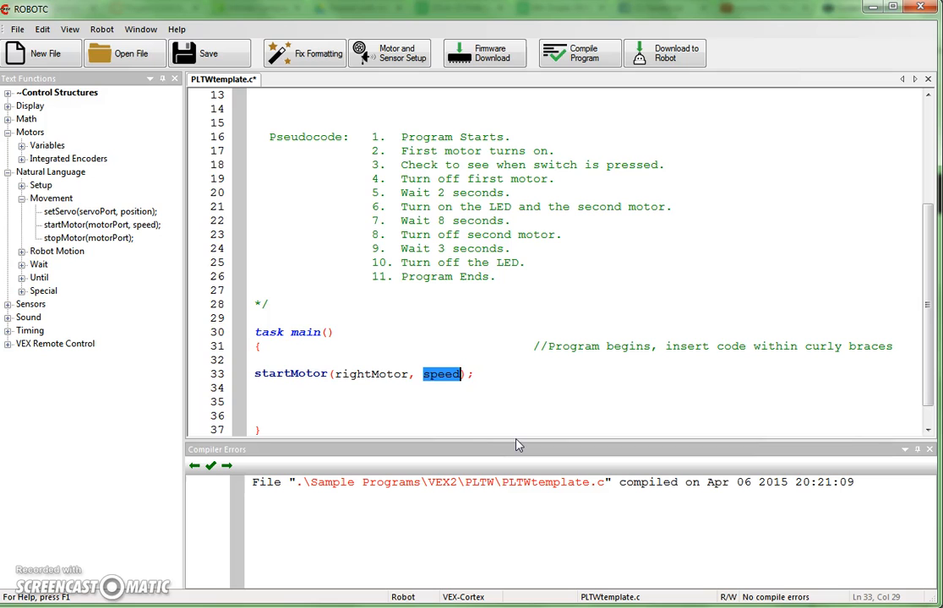
{"action": "type", "text": "127"}
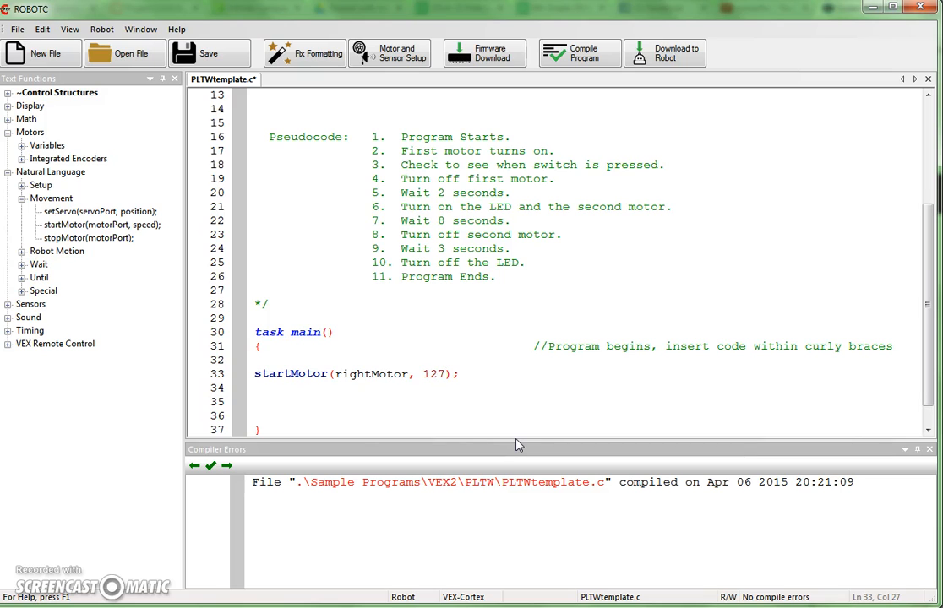
{"action": "mouse_move", "coordinate": [421, 112]}
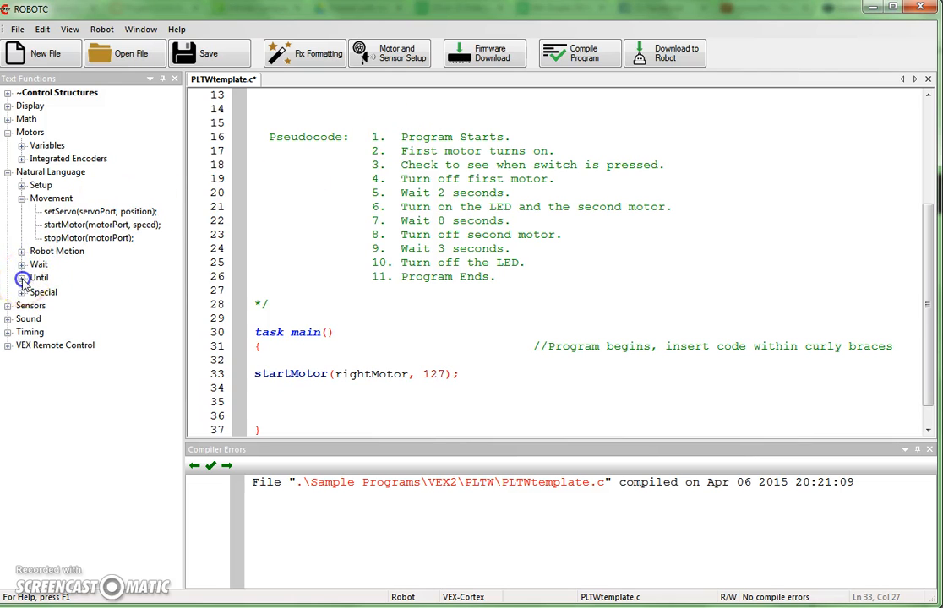
Insert untilBump and set its arguments to bumpSwitch and 150.
{"action": "left_click", "coordinate": [22, 278]}
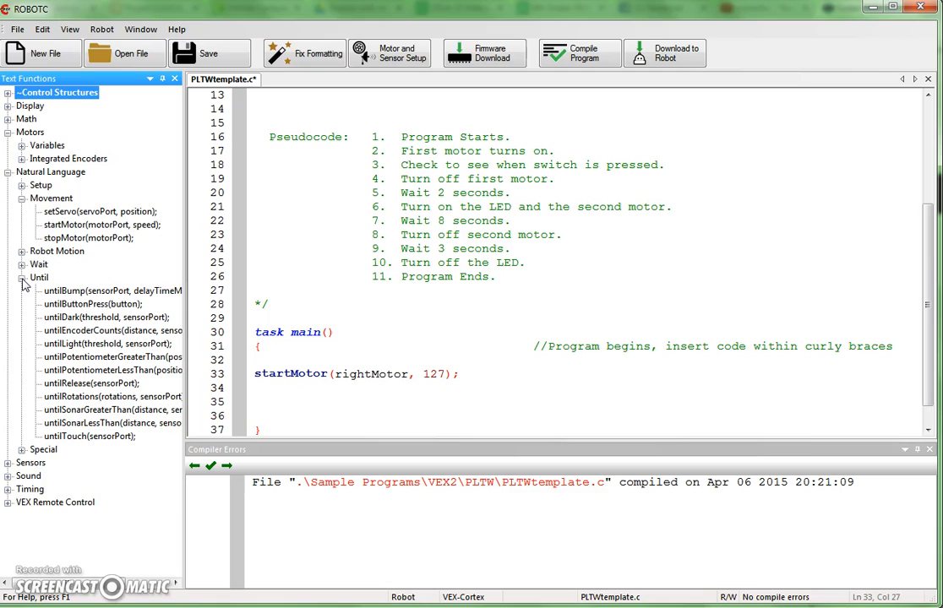
{"action": "mouse_move", "coordinate": [41, 290]}
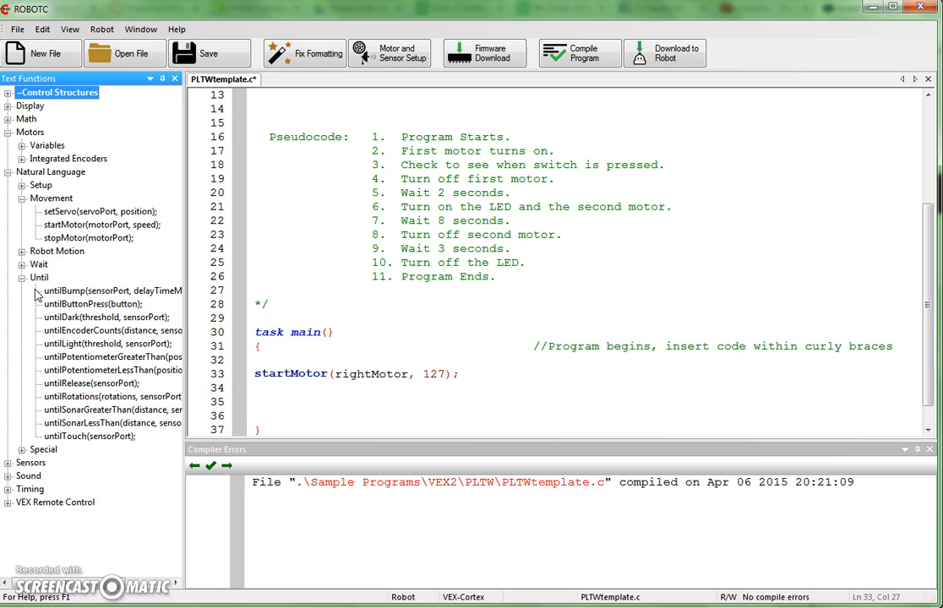
{"action": "left_click", "coordinate": [92, 304]}
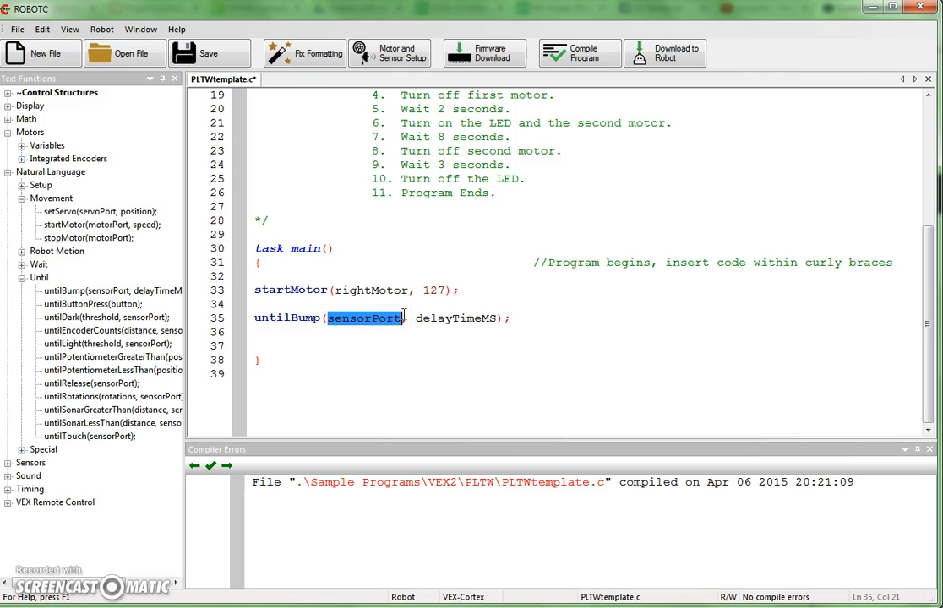
{"action": "type", "text": "bumpSwitch"}
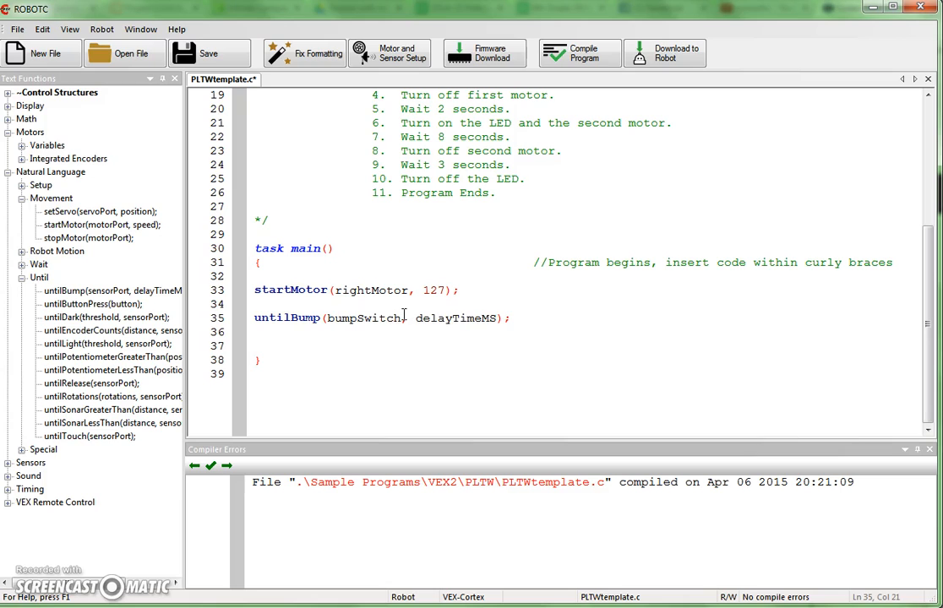
{"action": "mouse_move", "coordinate": [421, 318]}
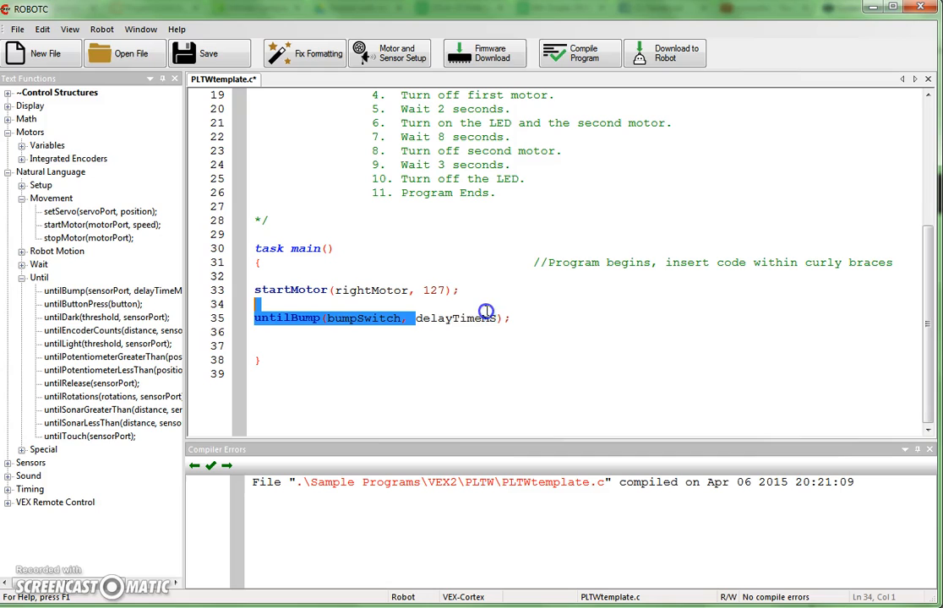
{"action": "double_click", "coordinate": [483, 317]}
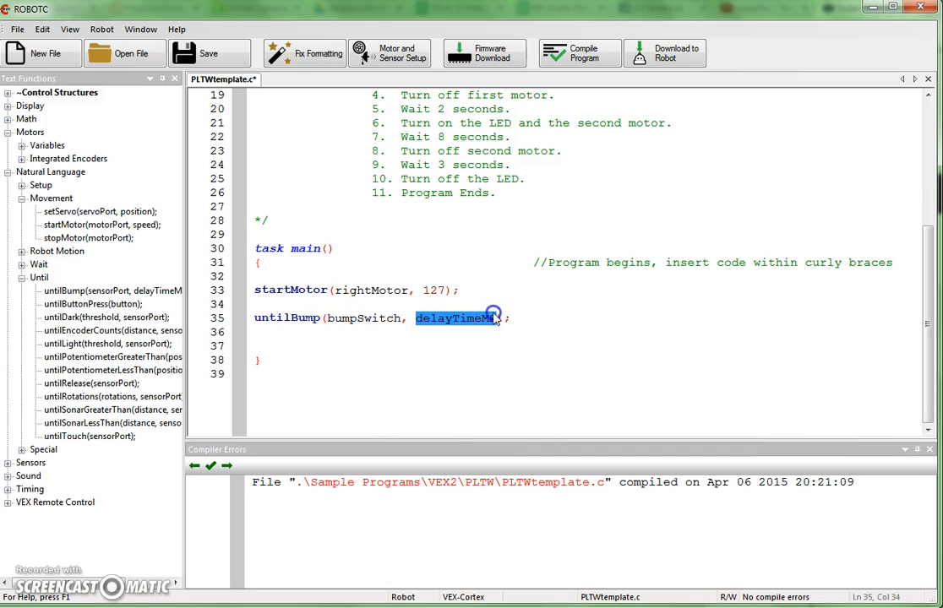
{"action": "mouse_move", "coordinate": [691, 392]}
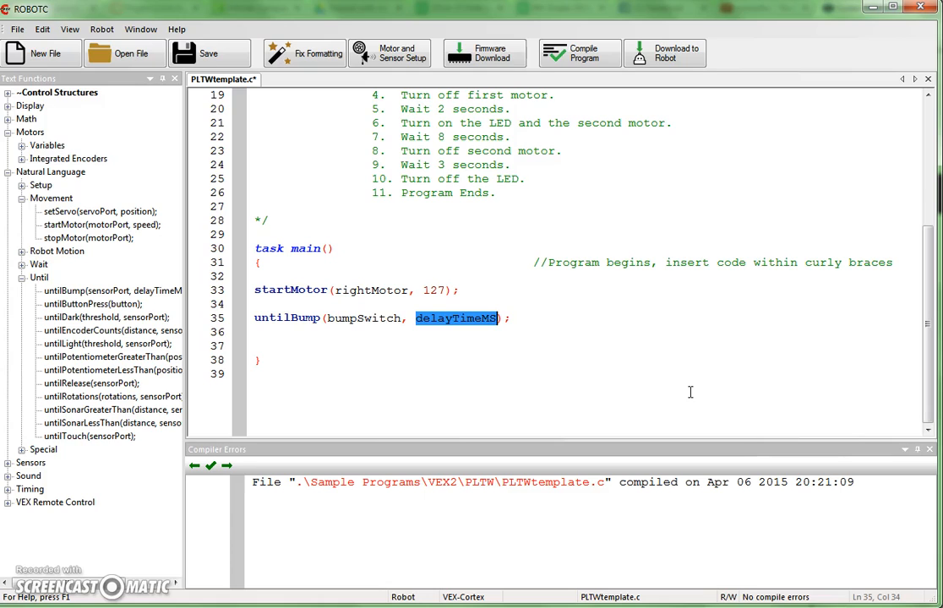
{"action": "type", "text": "1"}
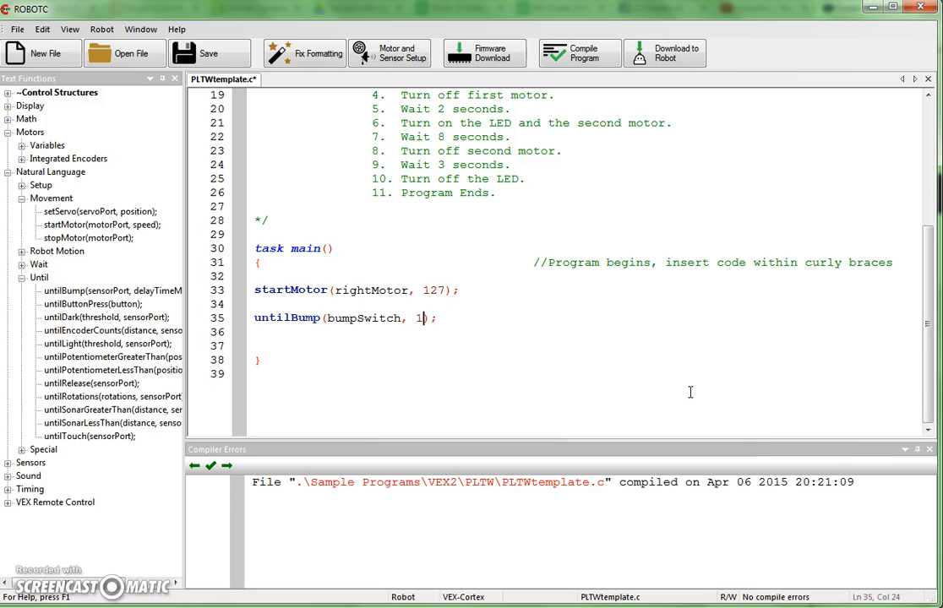
{"action": "type", "text": "50"}
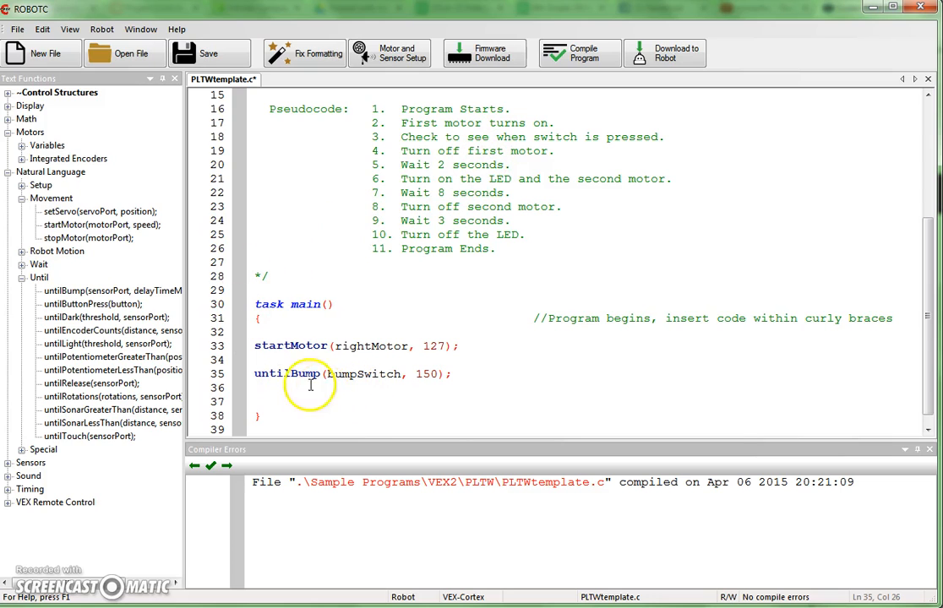
{"action": "mouse_move", "coordinate": [114, 241]}
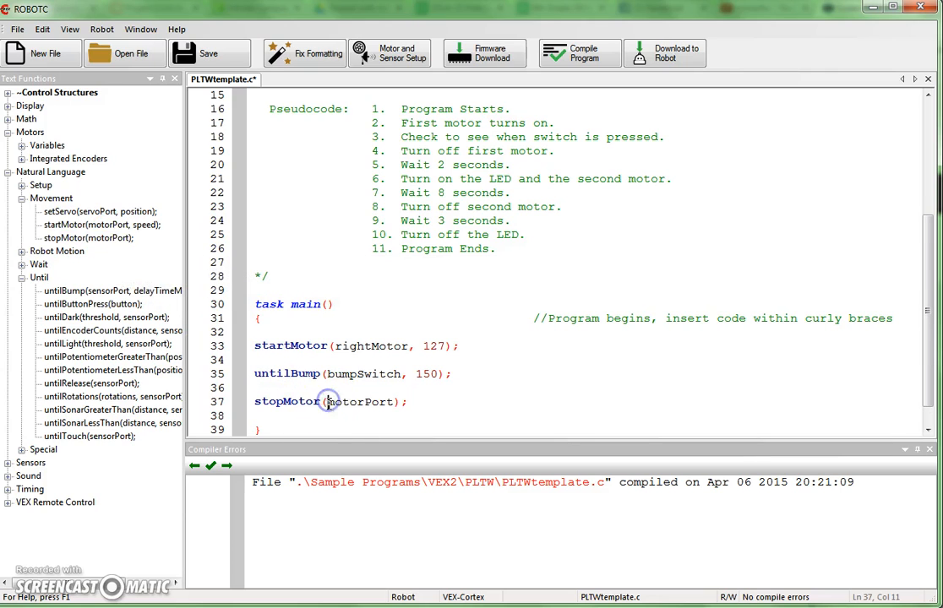
Replace stopMotor's motorPort placeholder with rightMotor.
{"action": "double_click", "coordinate": [359, 401]}
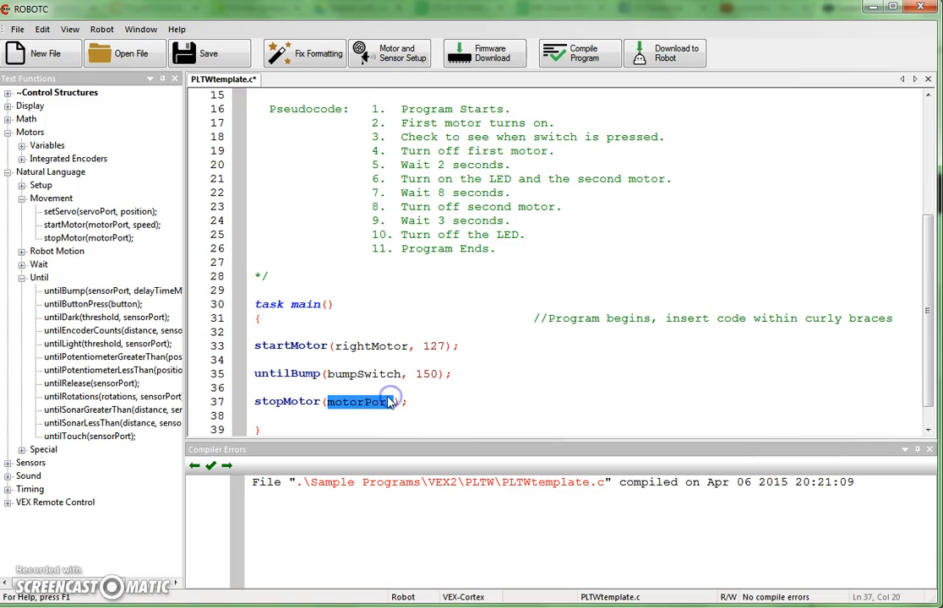
{"action": "type", "text": "right"}
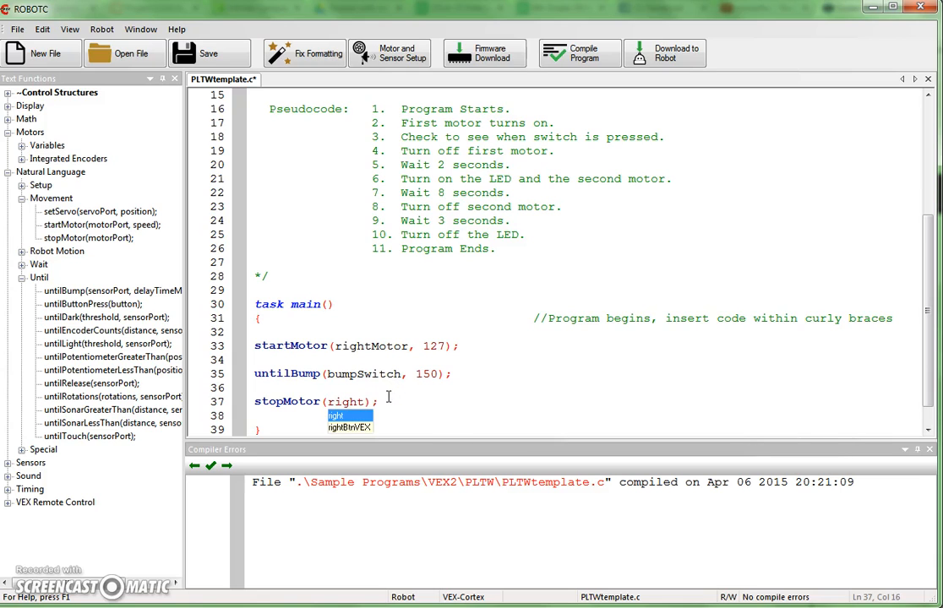
{"action": "left_click", "coordinate": [349, 414]}
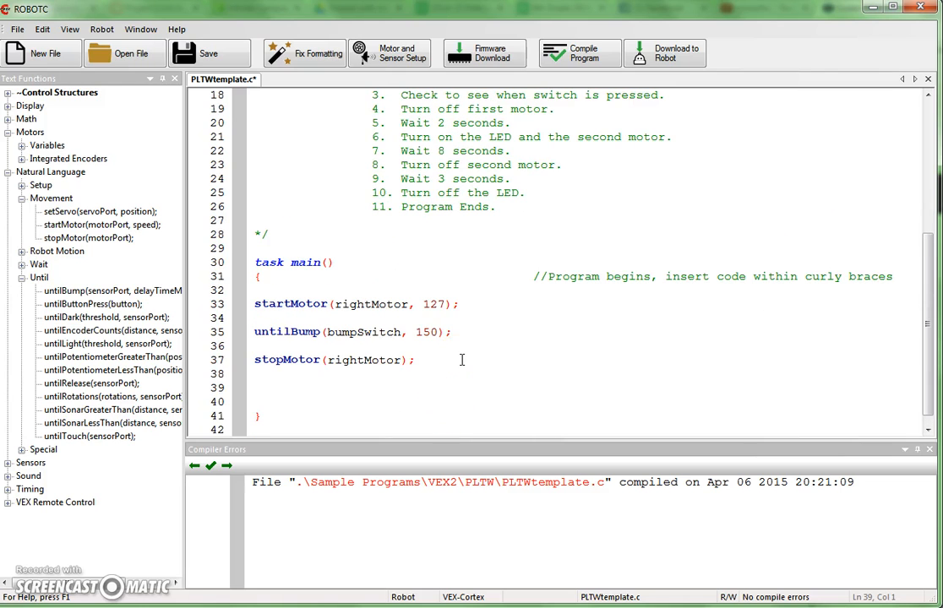
{"action": "mouse_move", "coordinate": [431, 133]}
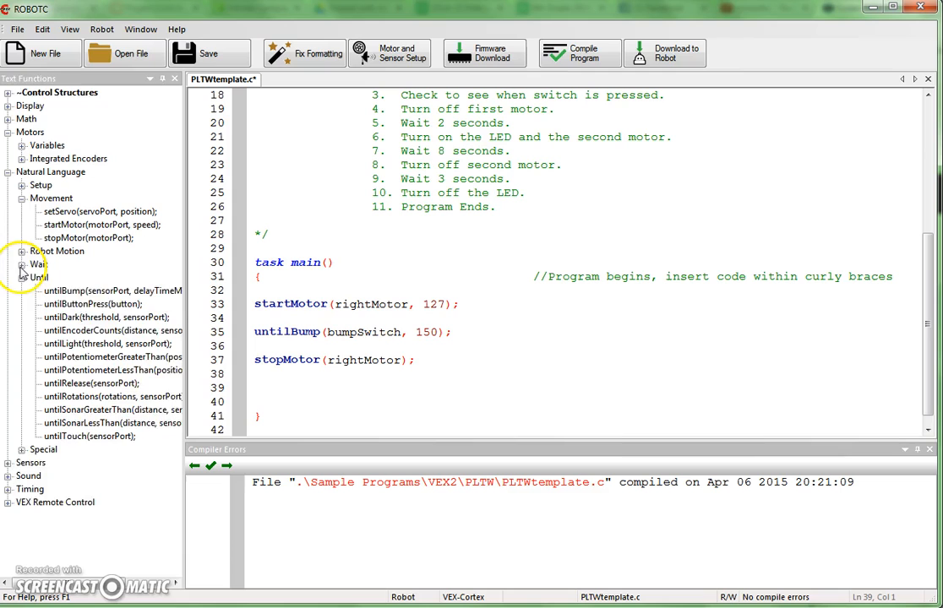
Insert a wait command after stopMotor and set its waitTime to 2.
{"action": "left_click", "coordinate": [22, 264]}
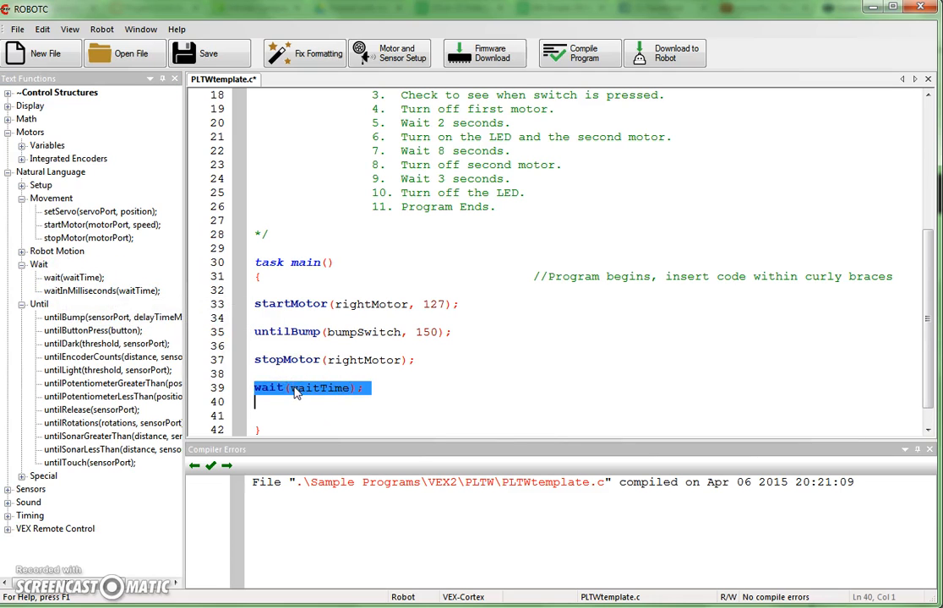
{"action": "double_click", "coordinate": [323, 388]}
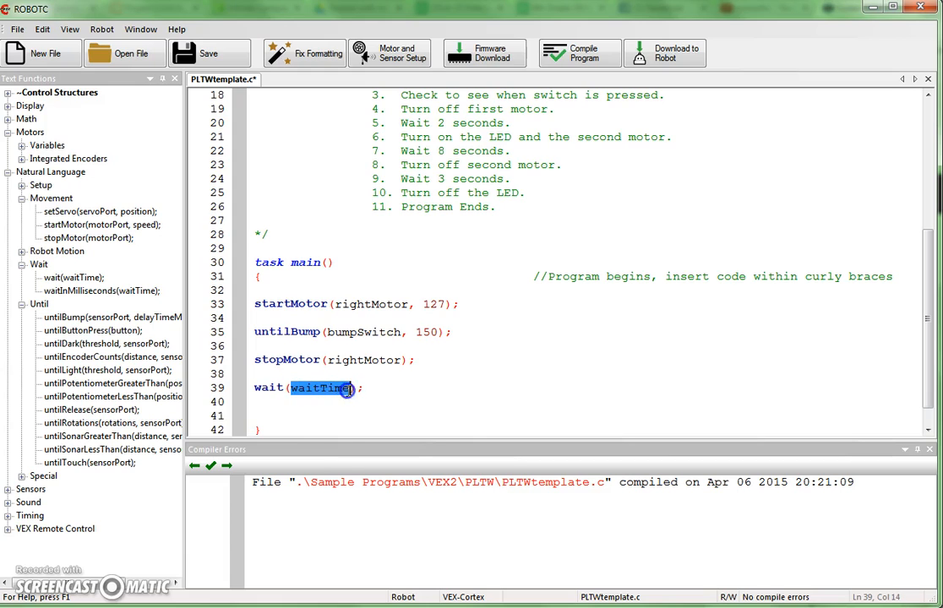
{"action": "type", "text": "2);"}
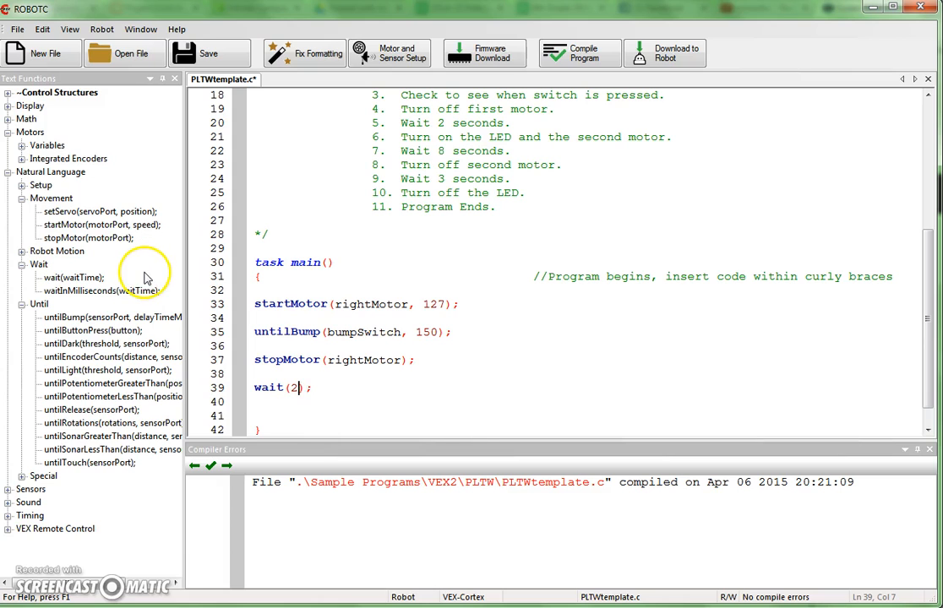
{"action": "mouse_move", "coordinate": [393, 344]}
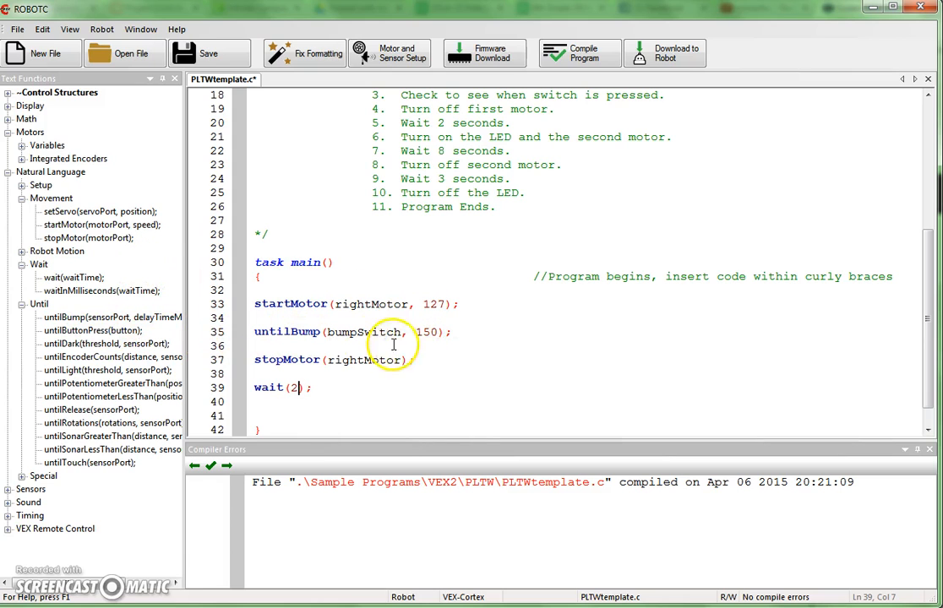
{"action": "mouse_move", "coordinate": [504, 229]}
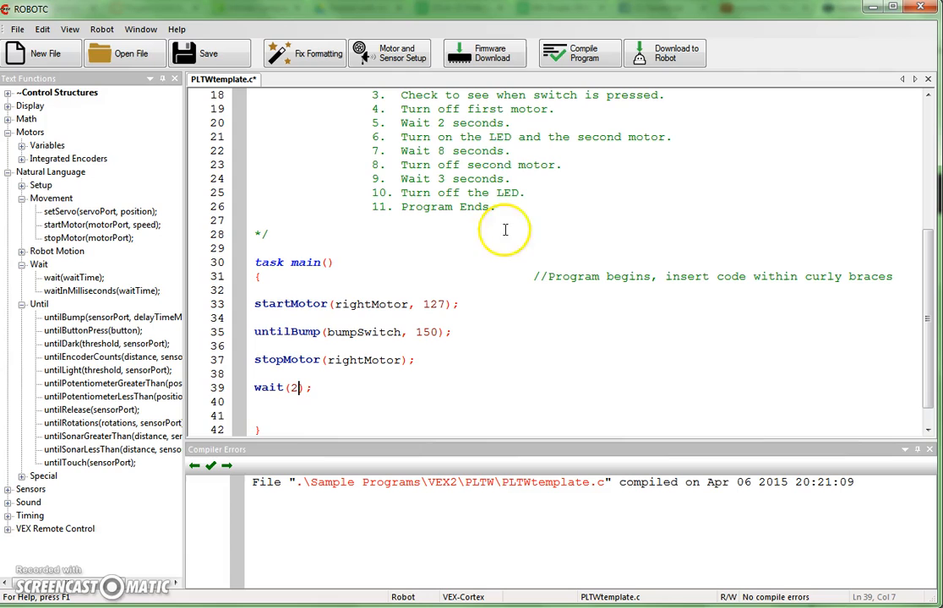
{"action": "mouse_move", "coordinate": [566, 335]}
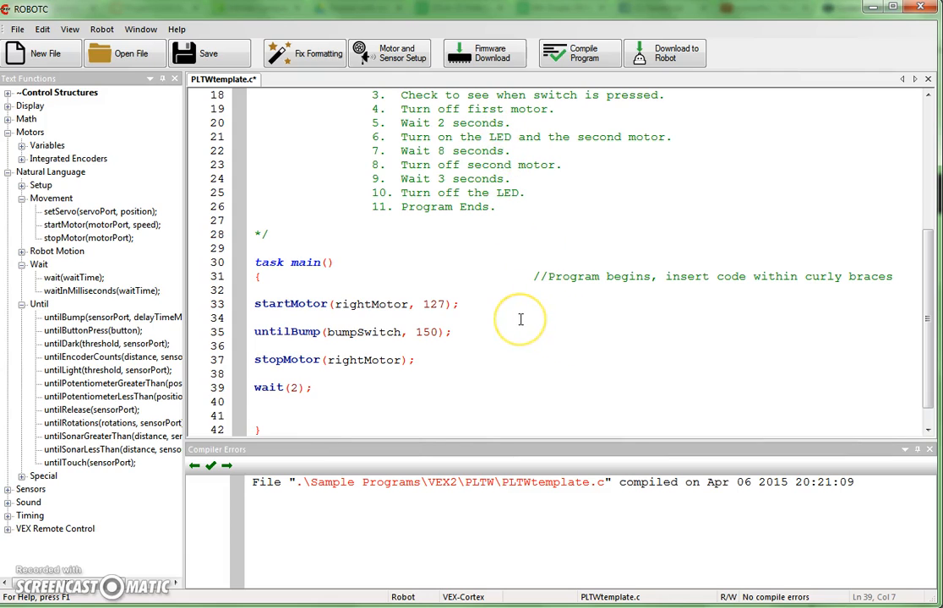
{"action": "mouse_move", "coordinate": [515, 320]}
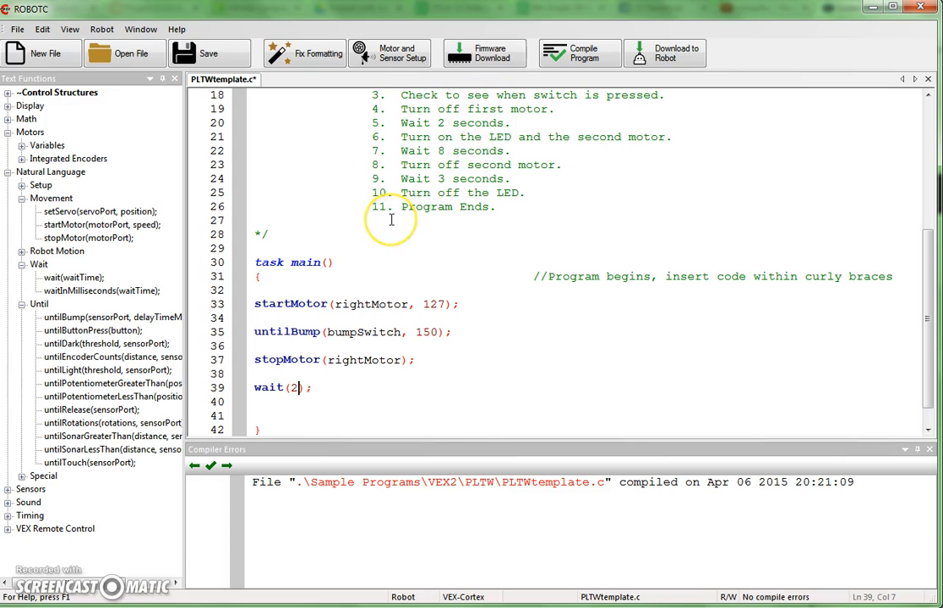
{"action": "mouse_move", "coordinate": [259, 416]}
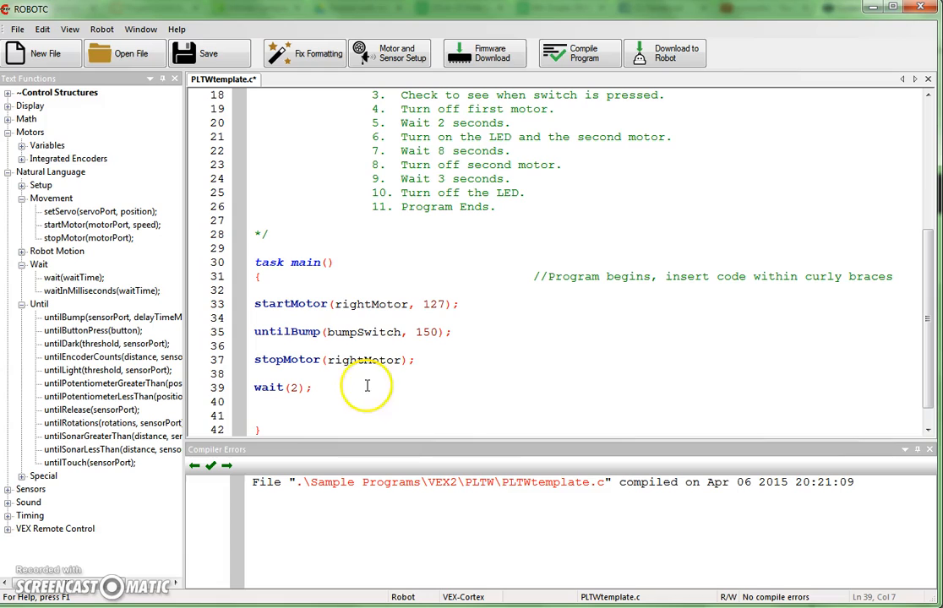
{"action": "mouse_move", "coordinate": [646, 364]}
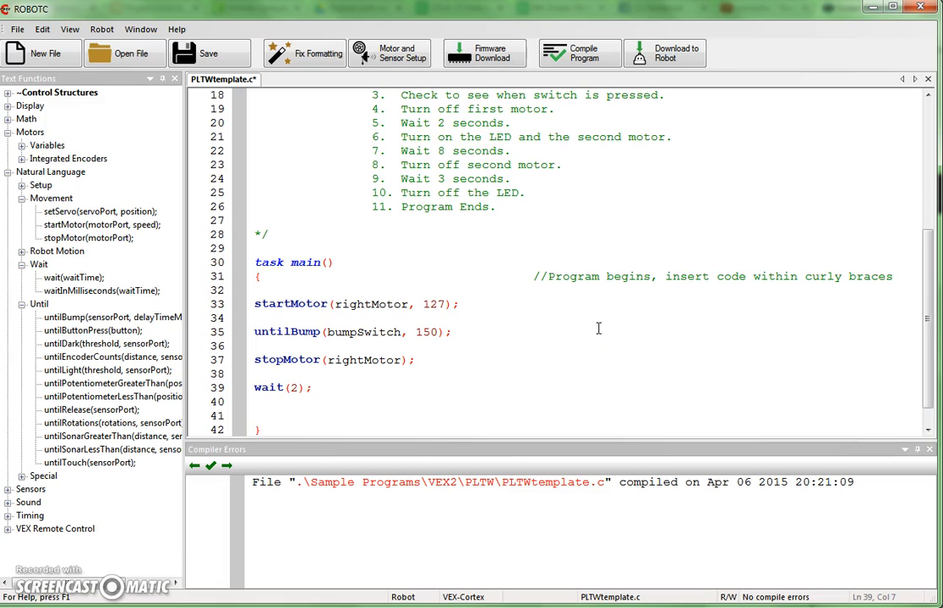
{"action": "mouse_move", "coordinate": [540, 317]}
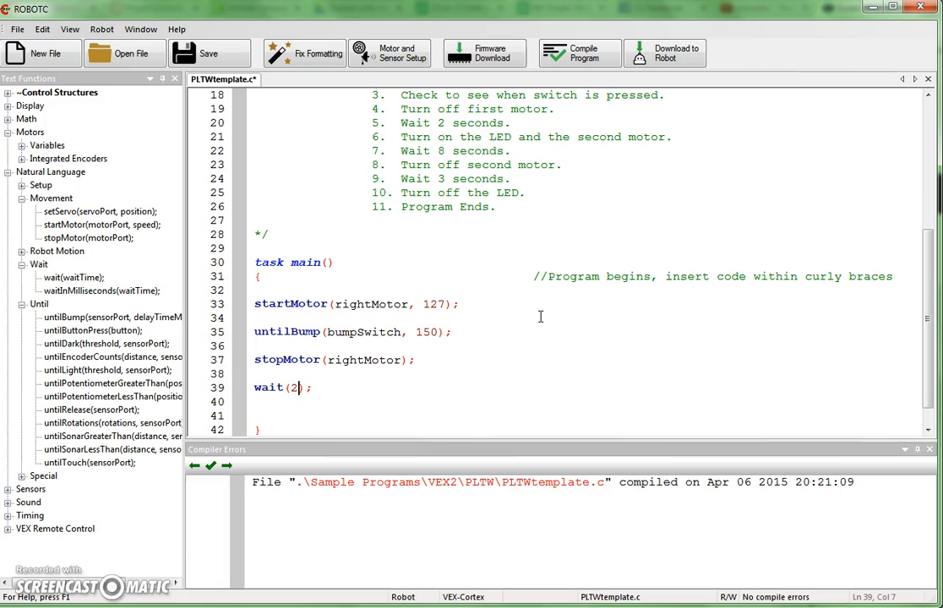
{"action": "mouse_move", "coordinate": [534, 313]}
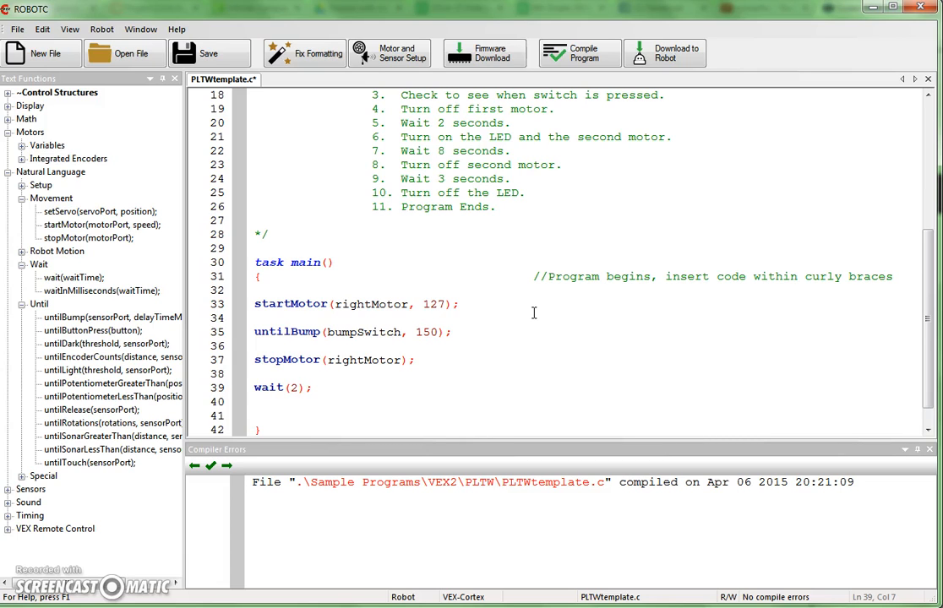
{"action": "left_click", "coordinate": [301, 388]}
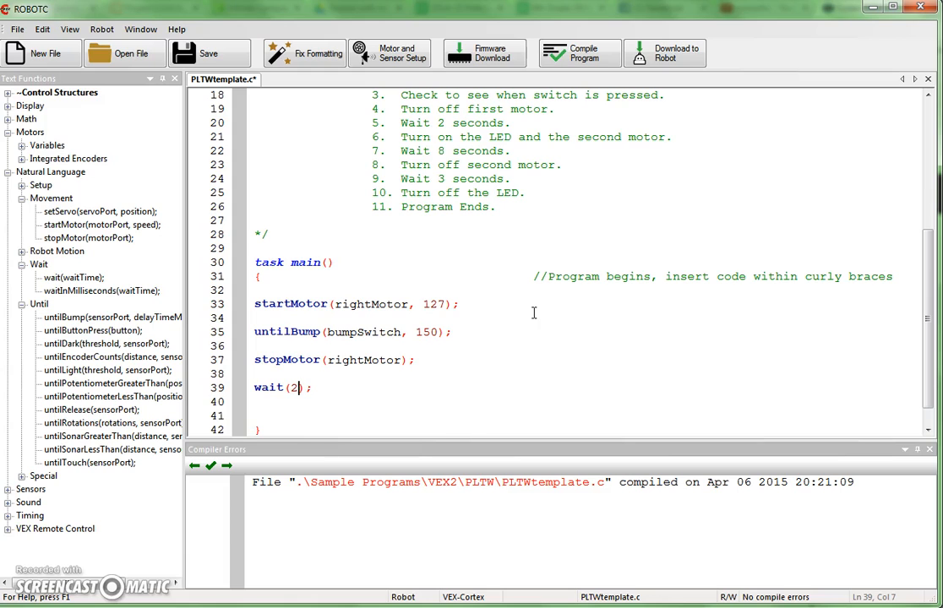